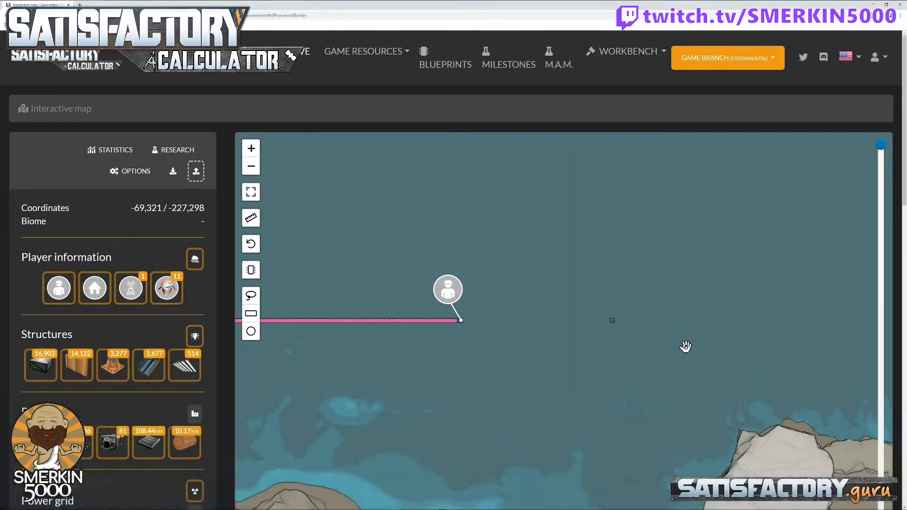
Show the map full screen and rotate the lone 8m x 2m foundation by 90°
left_click_drag(686, 347, 605, 312)
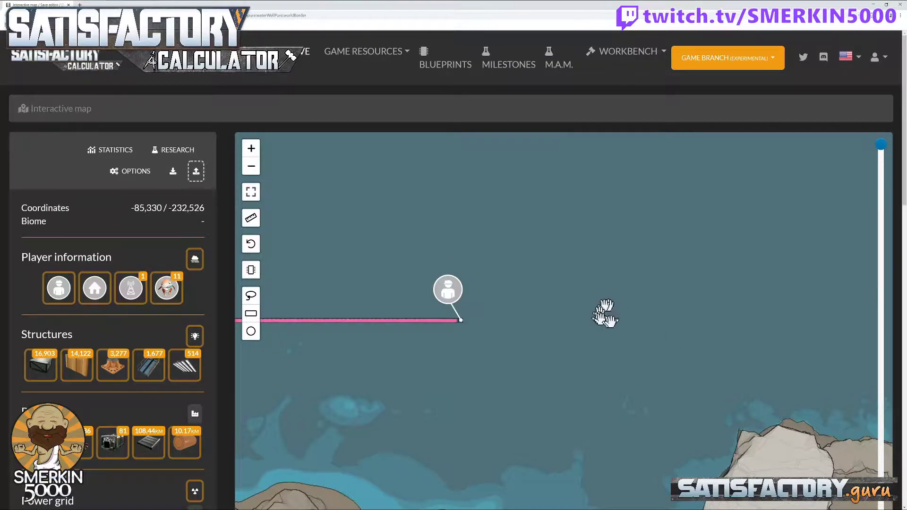
left_click_drag(605, 313, 510, 339)
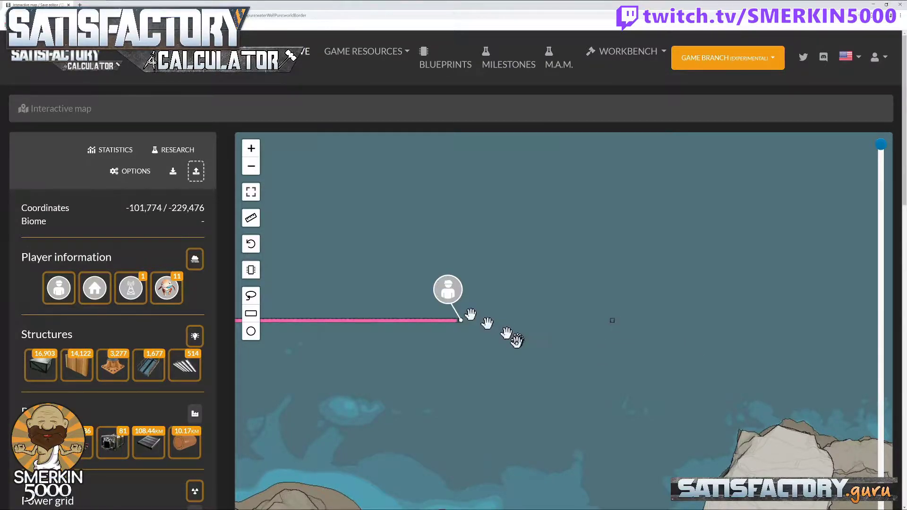
left_click_drag(509, 338, 686, 226)
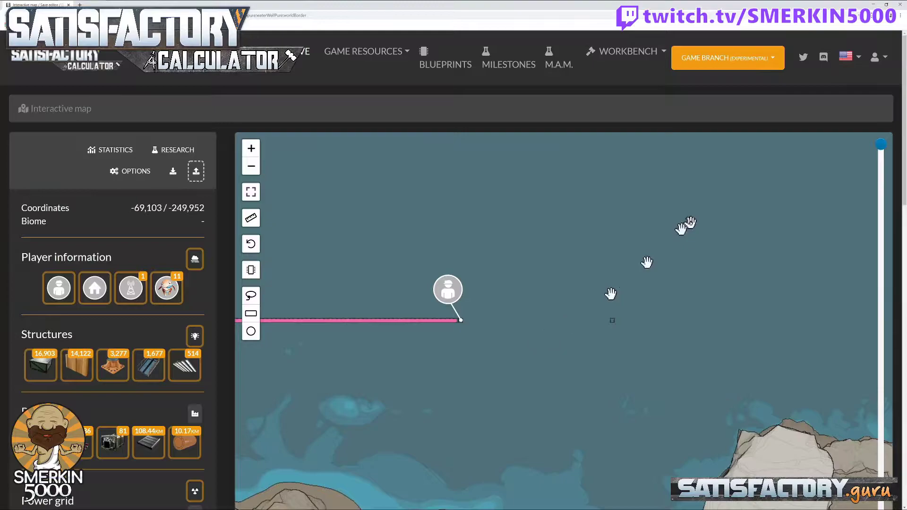
left_click_drag(686, 225, 605, 379)
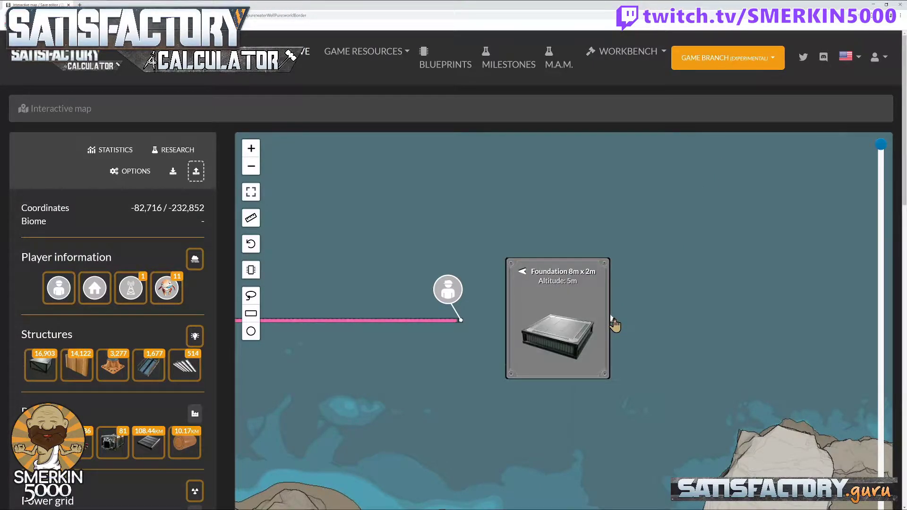
left_click_drag(616, 325, 646, 334)
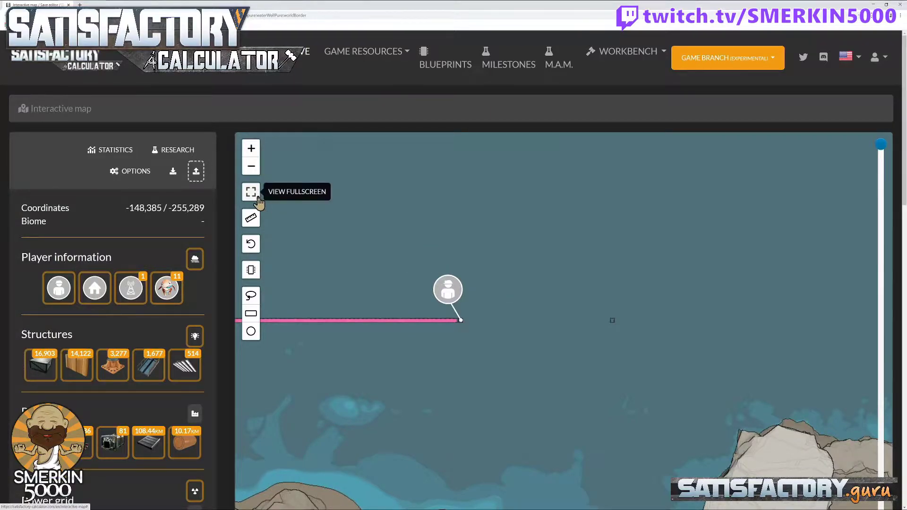
left_click(252, 192)
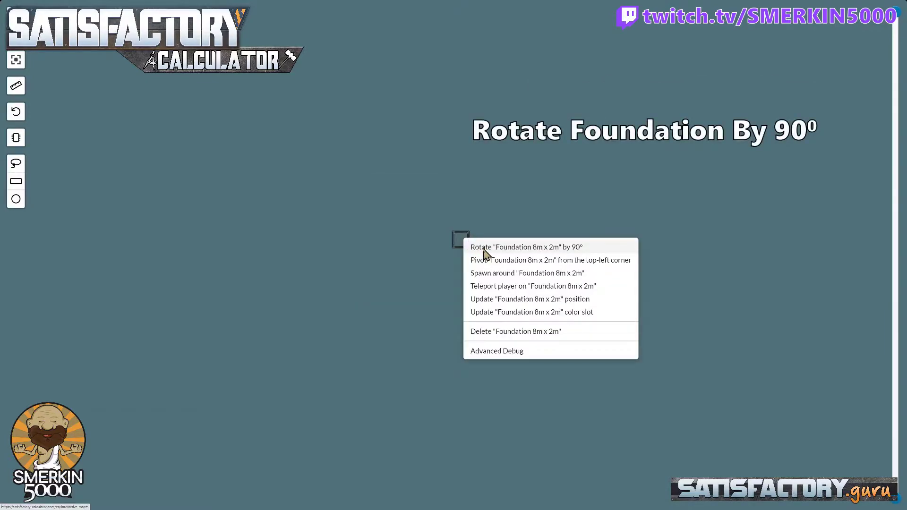
left_click(527, 247)
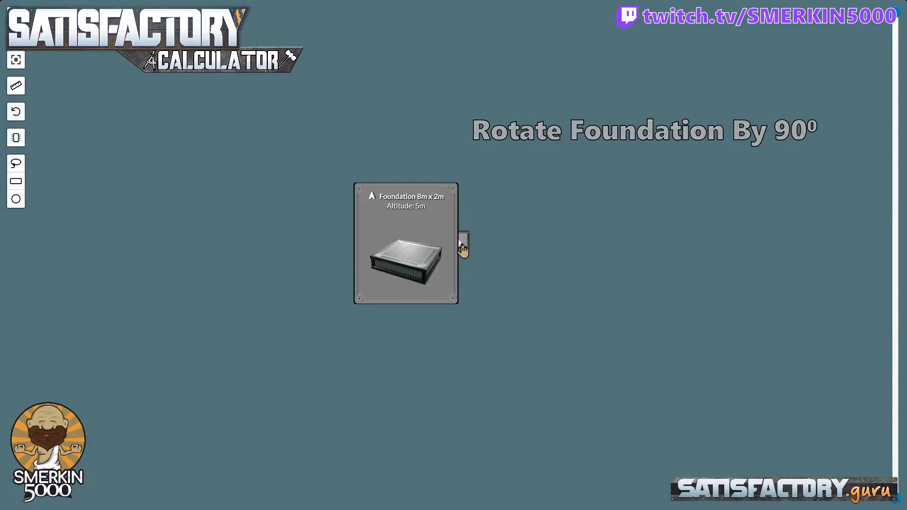
Configure a Road spawn around the foundation with width 1, length 6, direction up
left_click(465, 244)
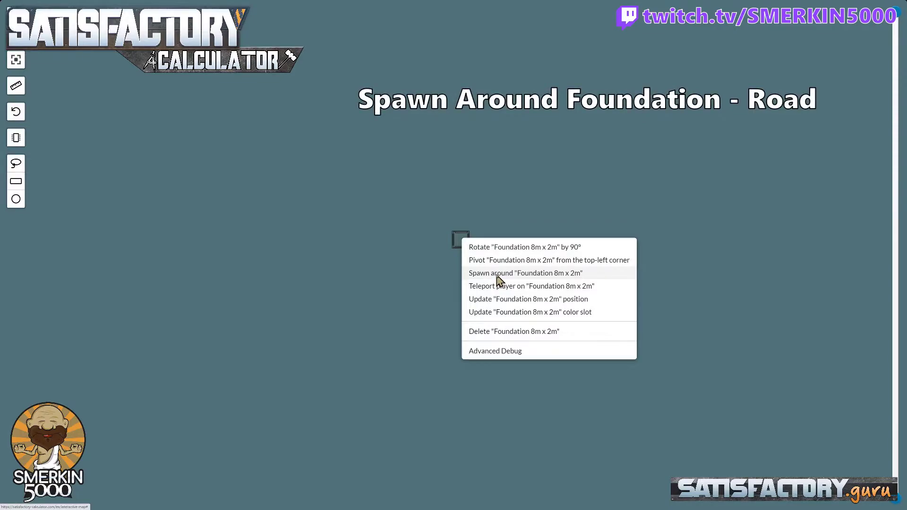
left_click(526, 272)
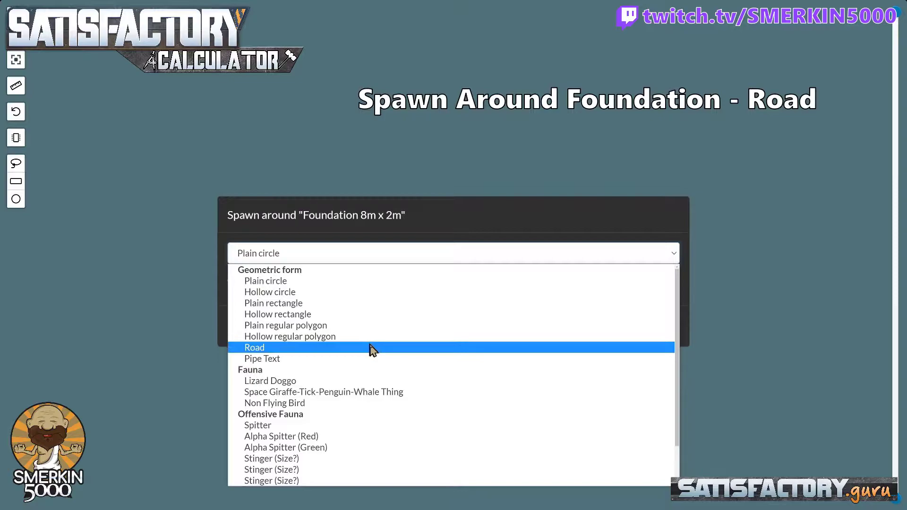
left_click(256, 348)
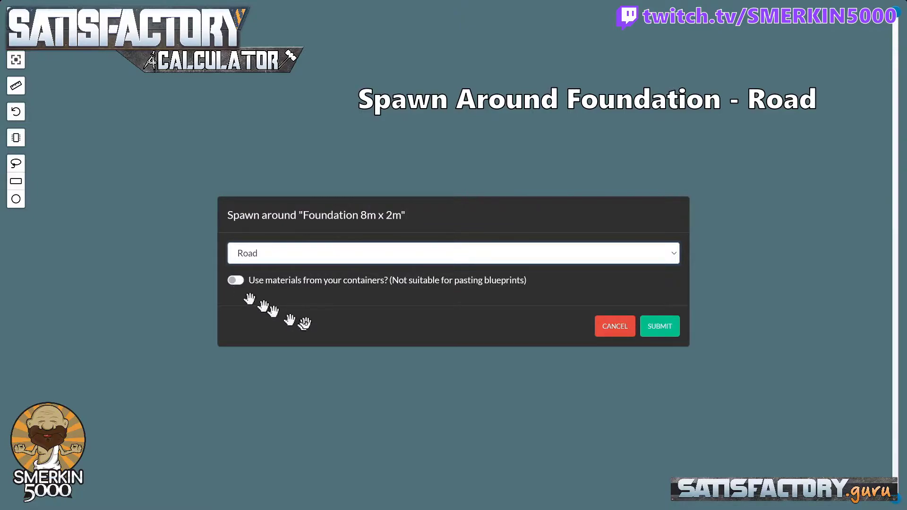
mouse_move(382, 324)
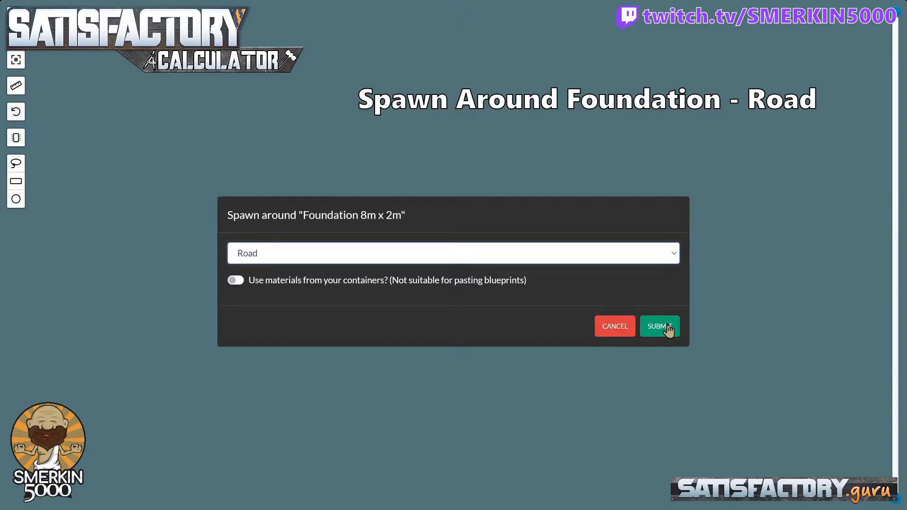
left_click(659, 326)
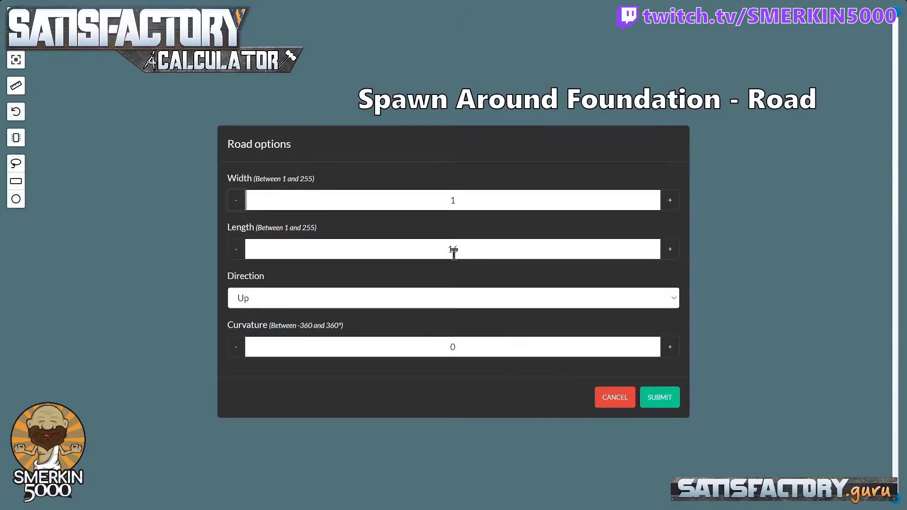
type("6")
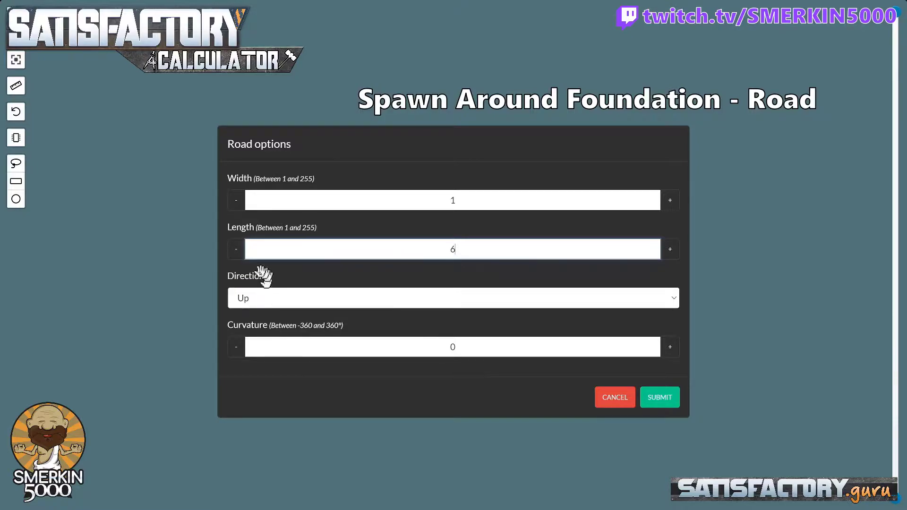
mouse_move(277, 333)
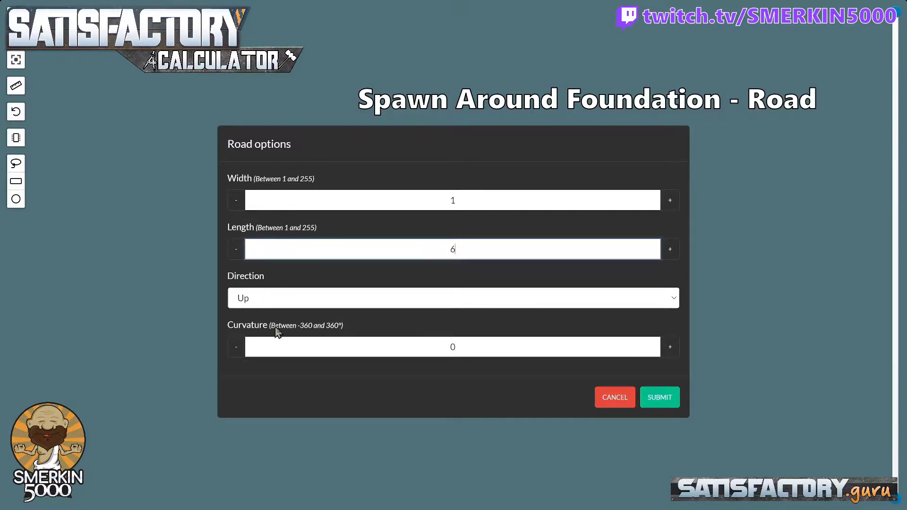
mouse_move(564, 372)
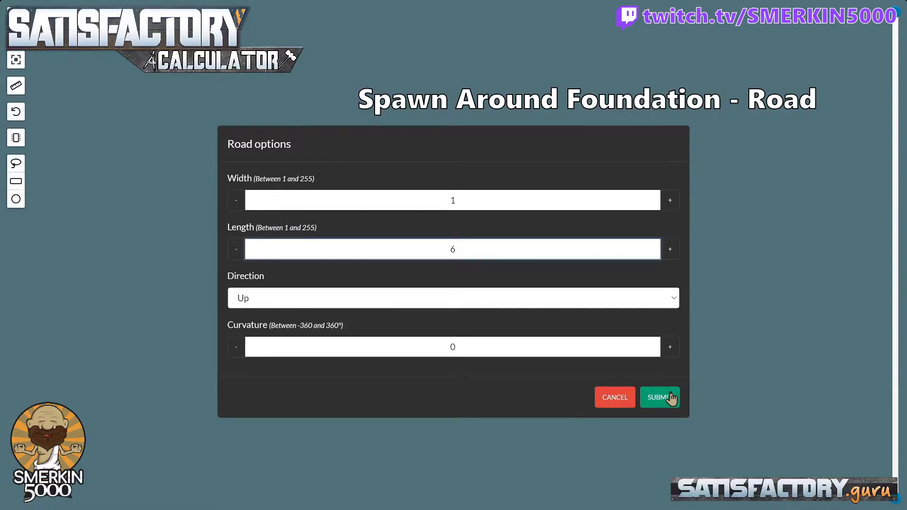
Spawn the six-foundation road column and pivot its top piece 60° from the top-left corner
left_click(659, 397)
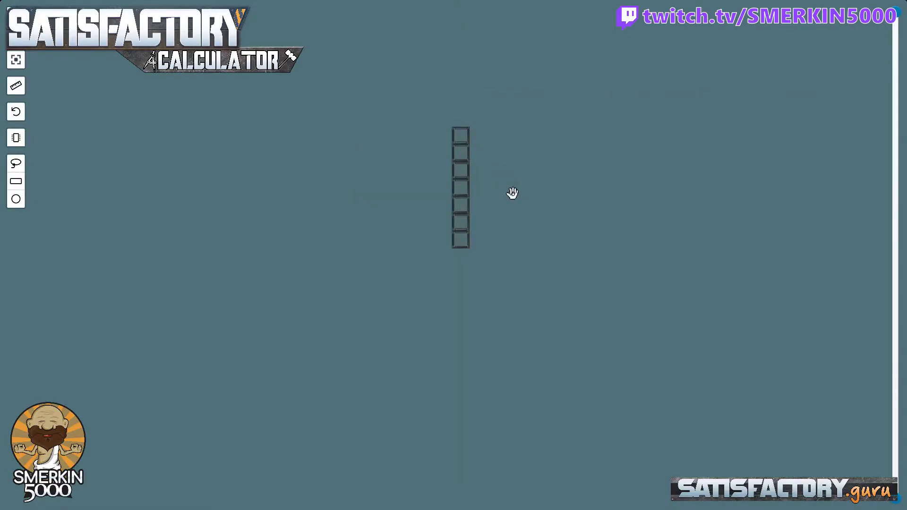
mouse_move(506, 190)
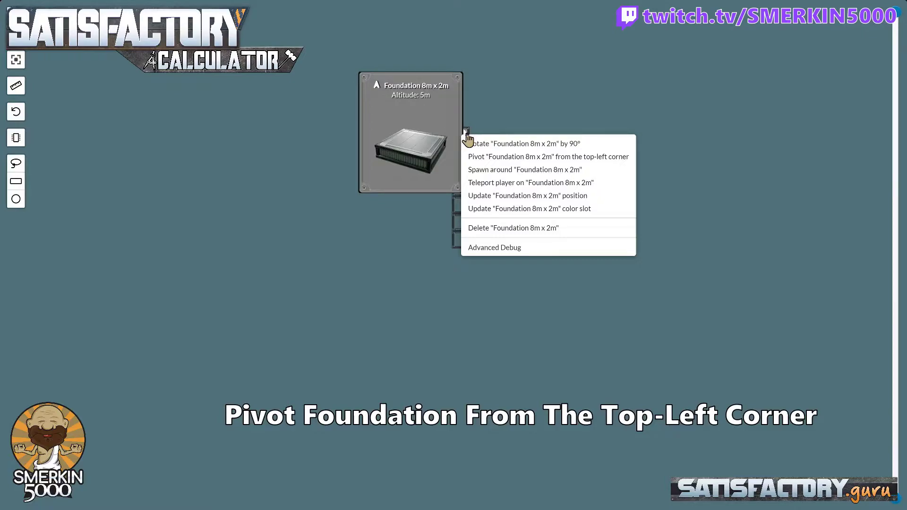
left_click(548, 157)
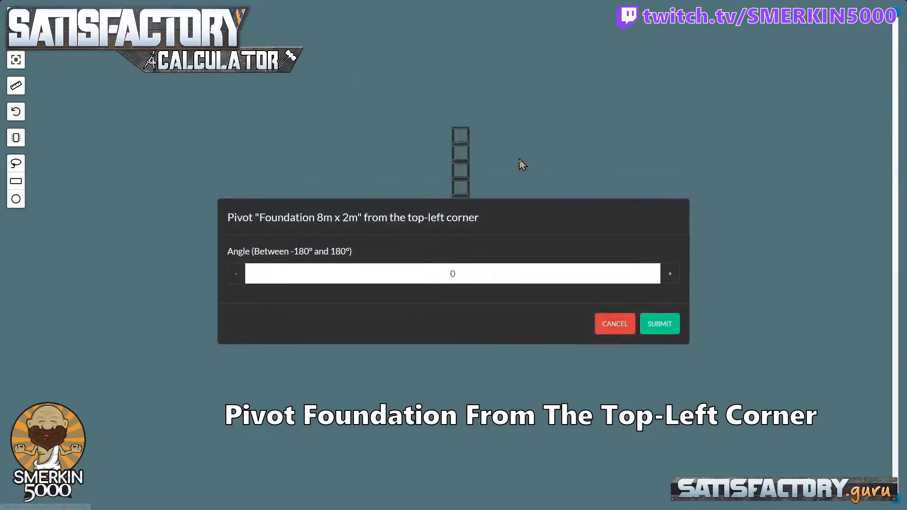
type("60")
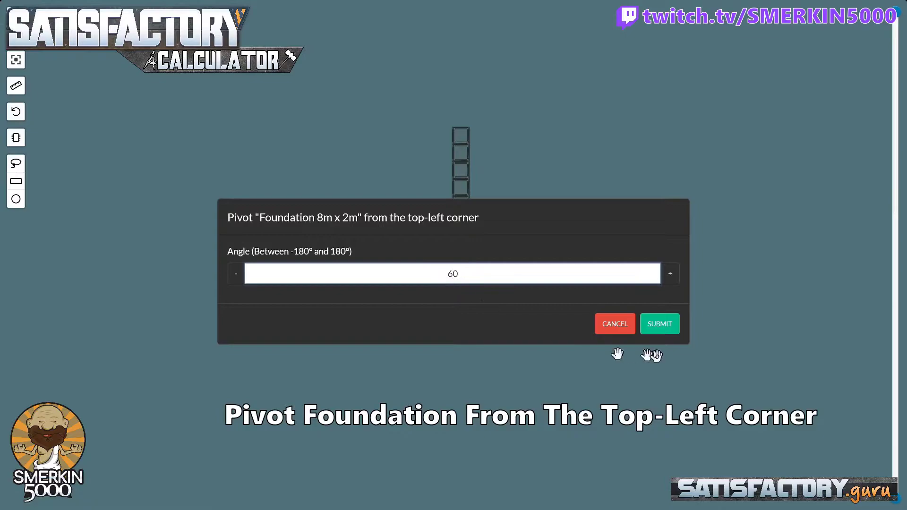
left_click(660, 323)
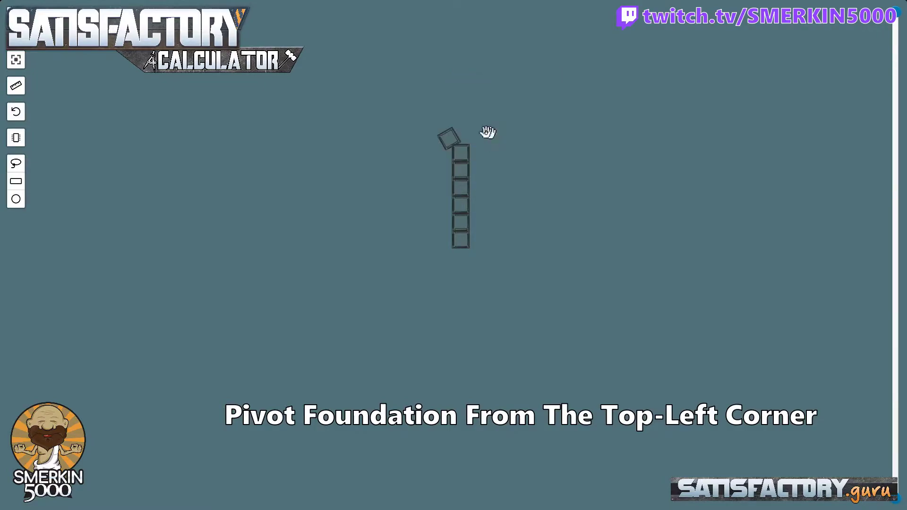
mouse_move(14, 110)
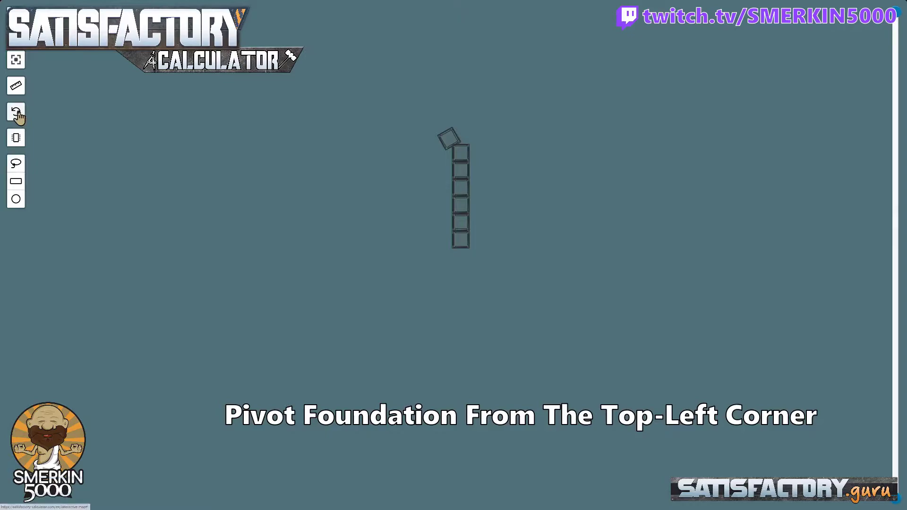
Rotate the column's top foundation 90°, apply a top-left-corner pivot, and reopen its actions
right_click(461, 139)
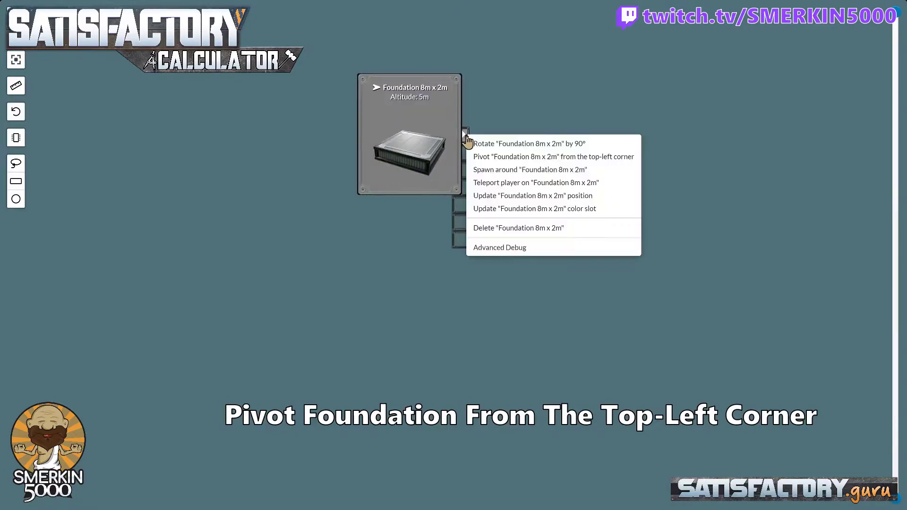
left_click(553, 157)
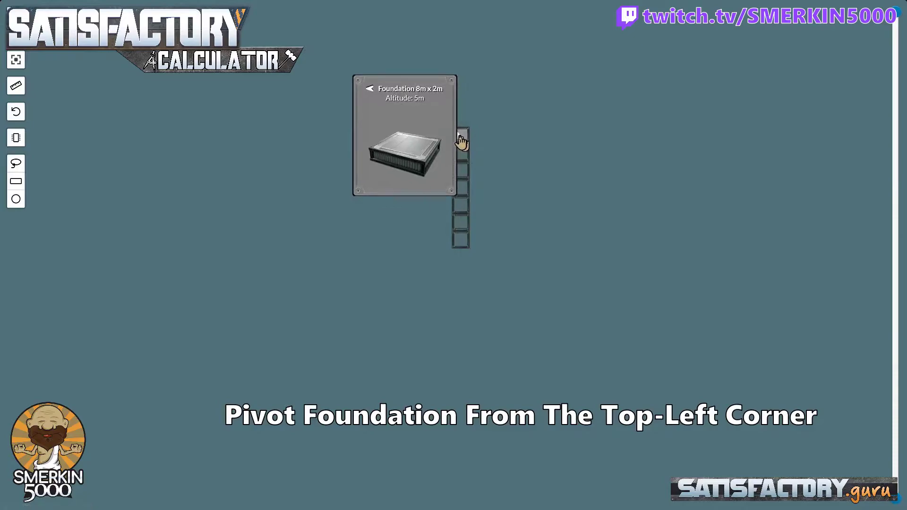
right_click(461, 141)
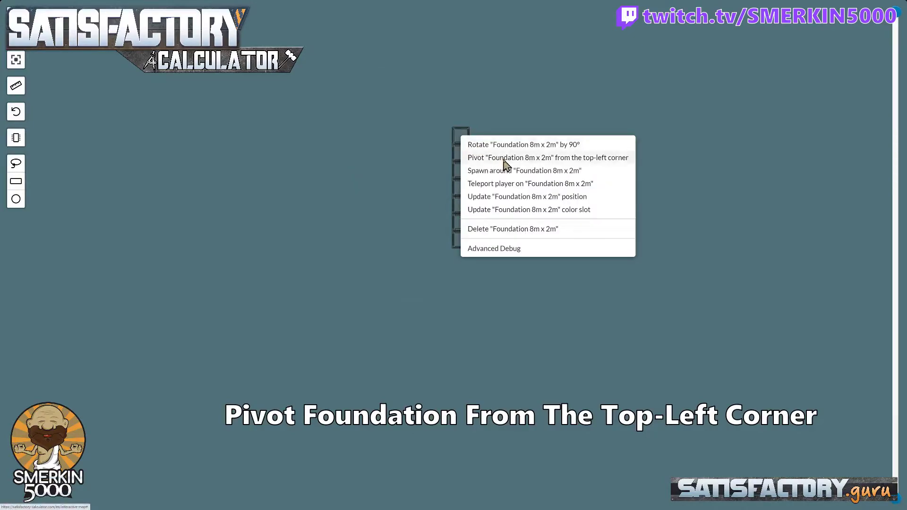
left_click(548, 157)
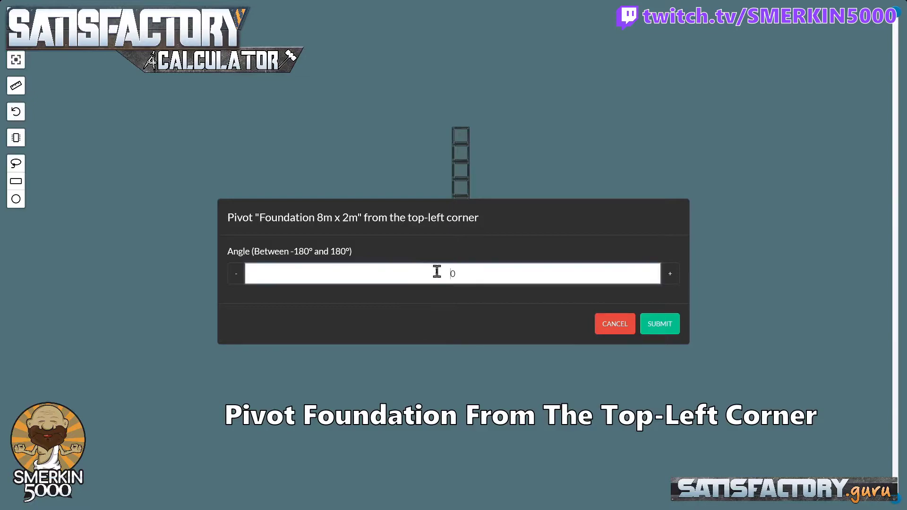
left_click(660, 323)
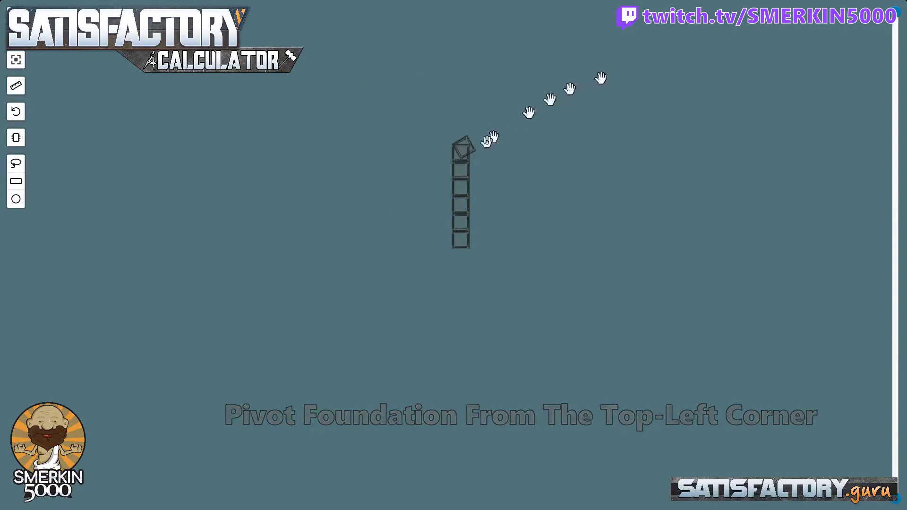
right_click(476, 153)
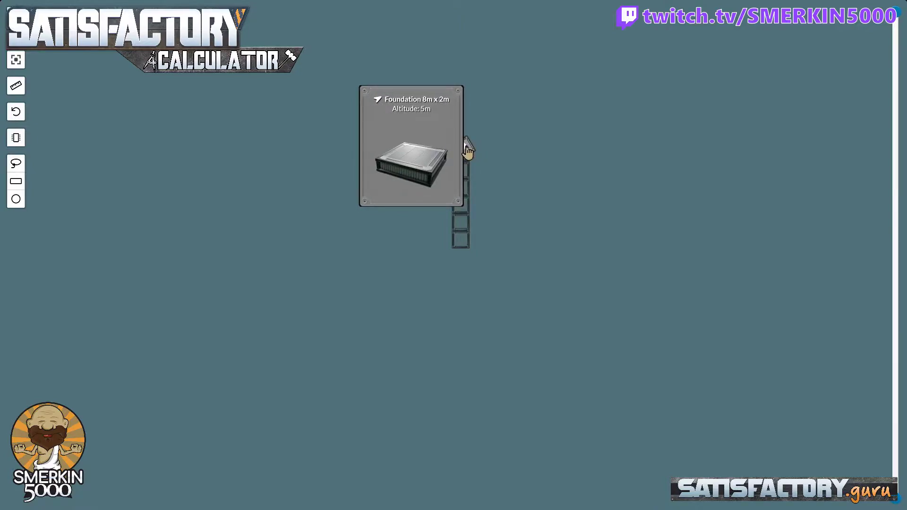
right_click(467, 147)
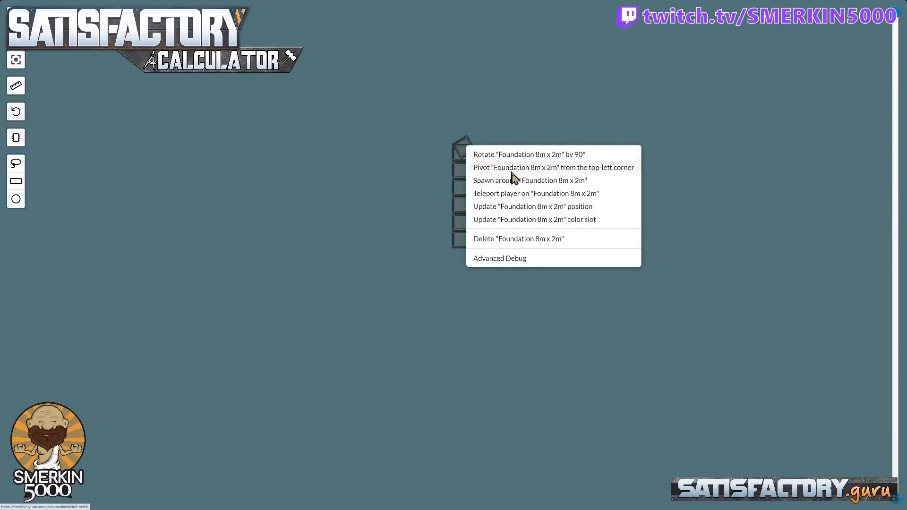
Spawn a six-foundation road angling up-right from the column's top foundation
left_click(529, 180)
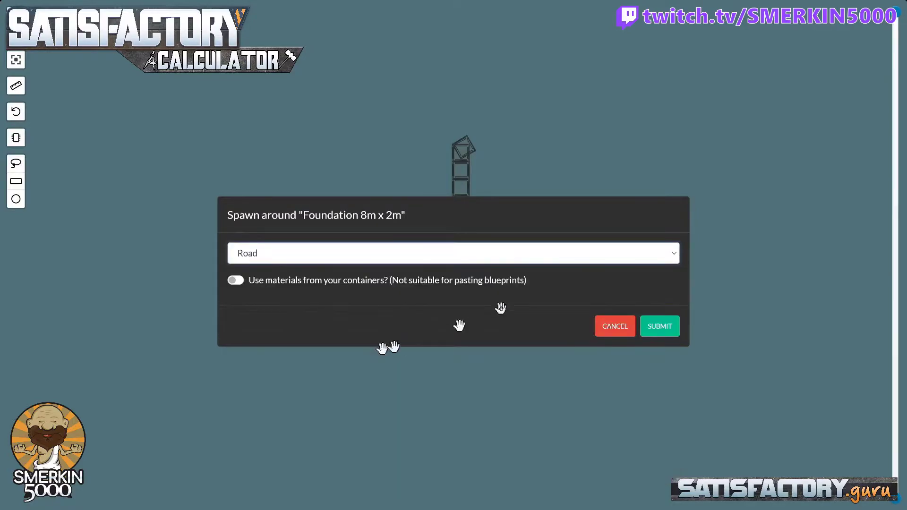
left_click(659, 326)
type("16")
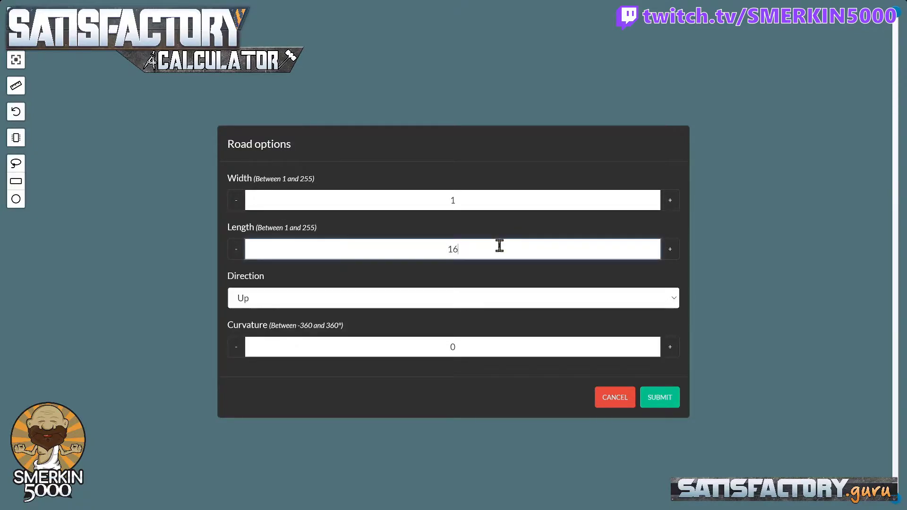
double_click(453, 249)
type("6")
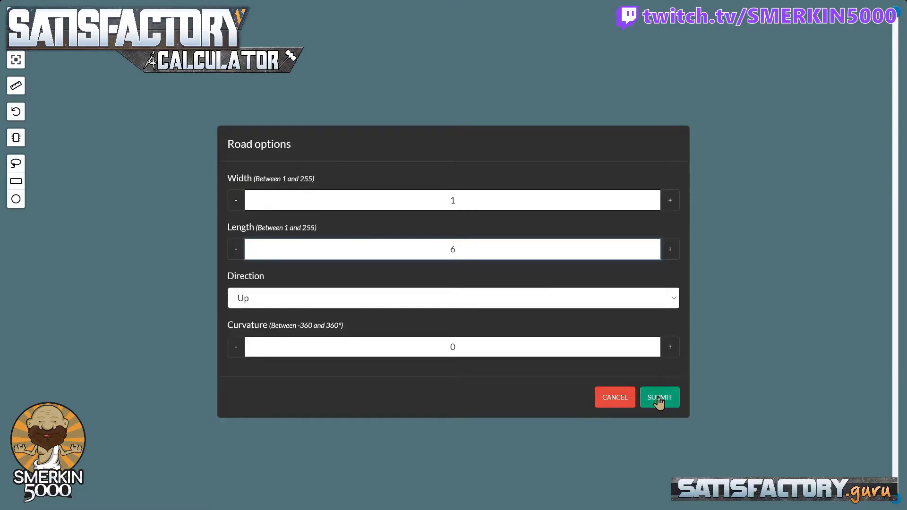
left_click(660, 397)
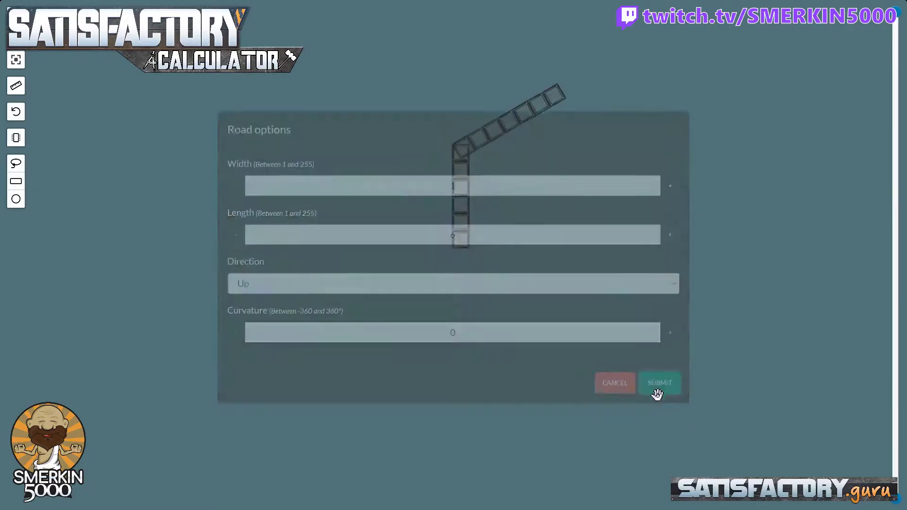
left_click(659, 383)
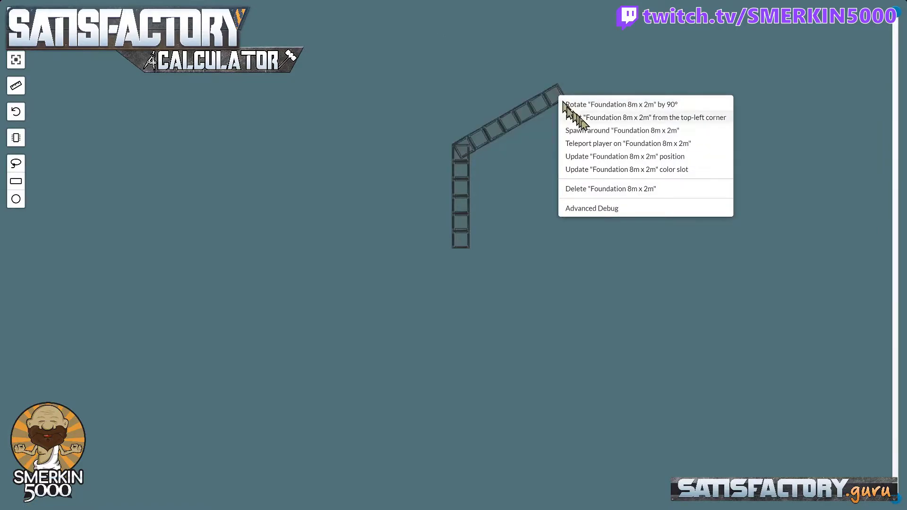
Pivot the new road's end foundation 60° from its top-left corner
left_click(651, 117)
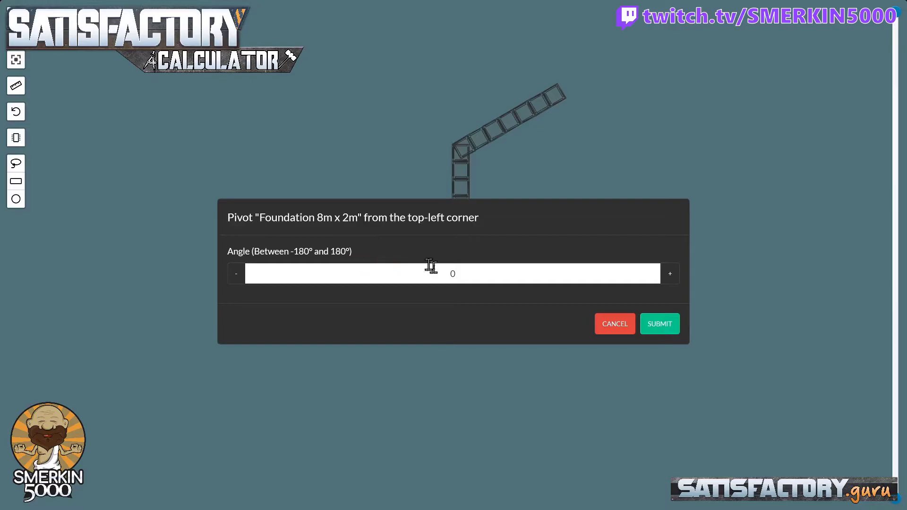
type("60")
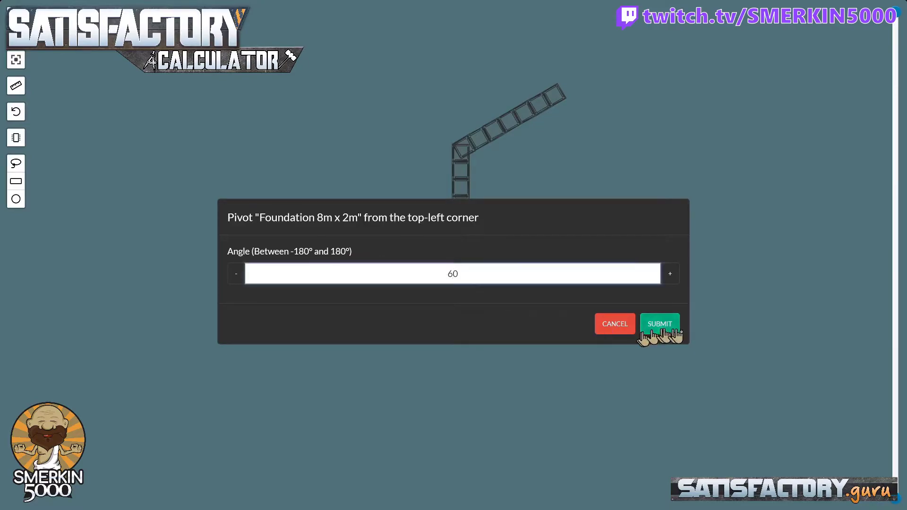
left_click(660, 323)
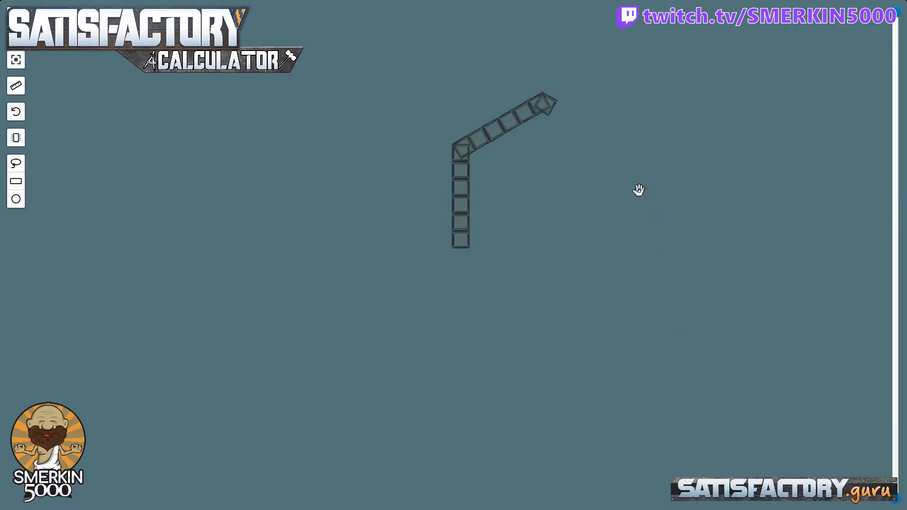
right_click(546, 107)
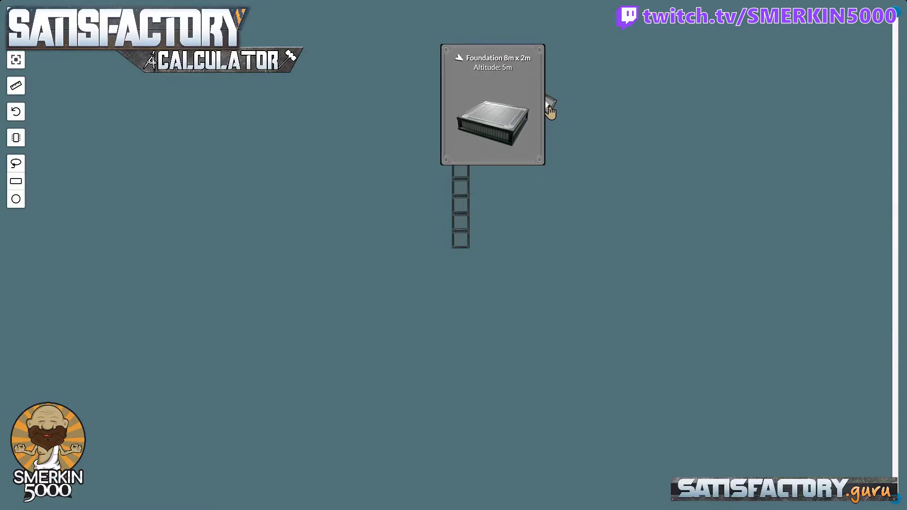
right_click(550, 109)
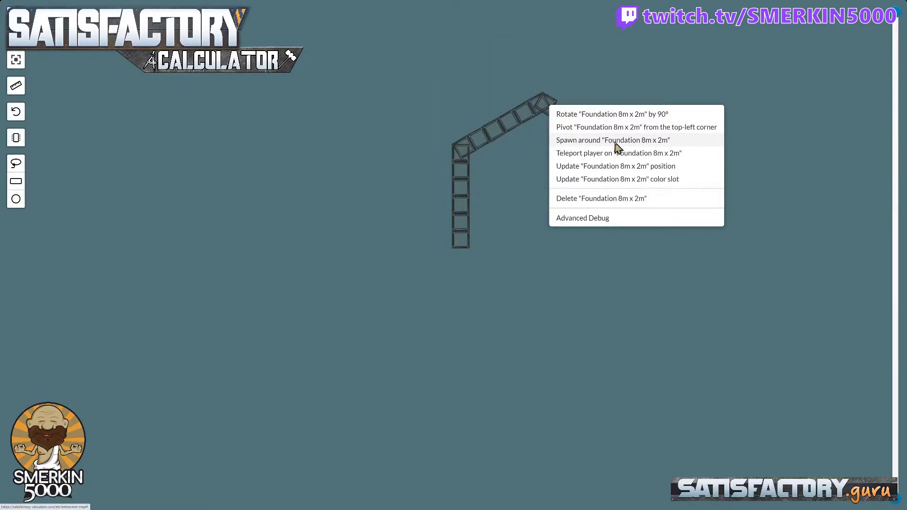
left_click(612, 140)
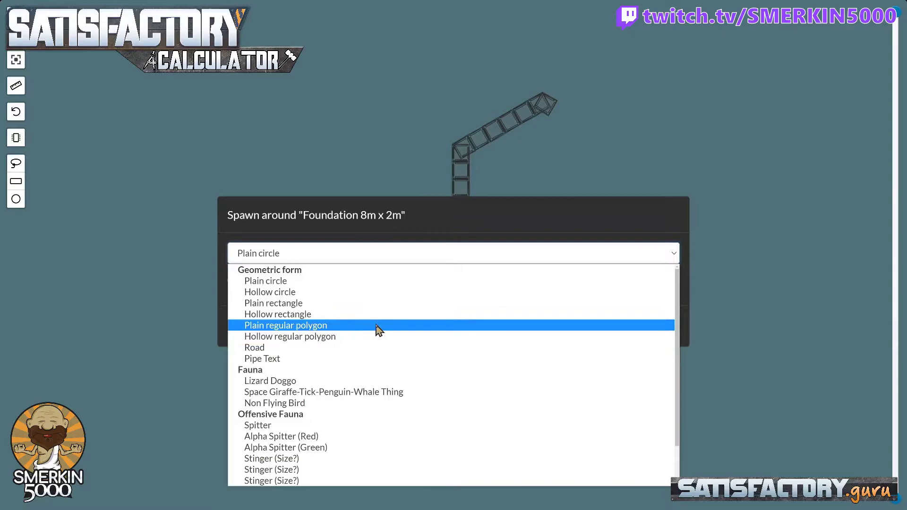
left_click(285, 326)
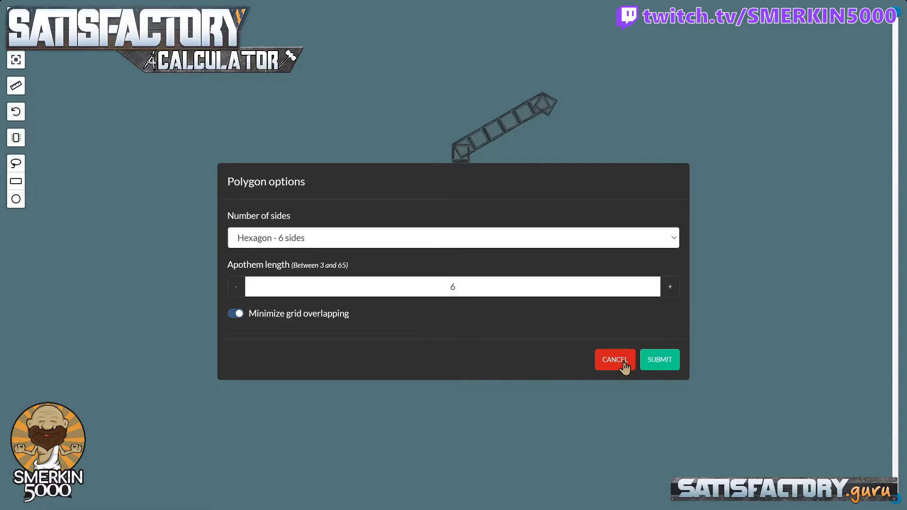
left_click(616, 359)
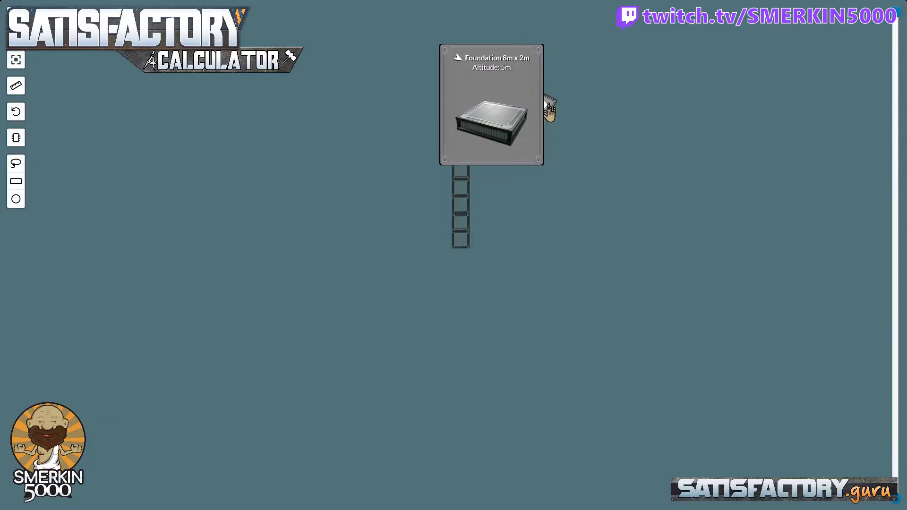
mouse_move(548, 111)
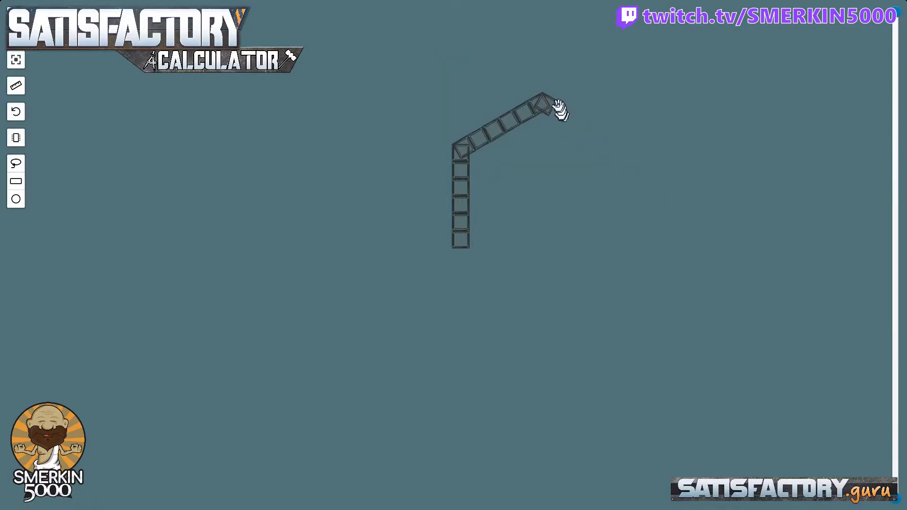
Spawn a six-foundation road sloping down-right from the apex and pivot its end piece
right_click(560, 110)
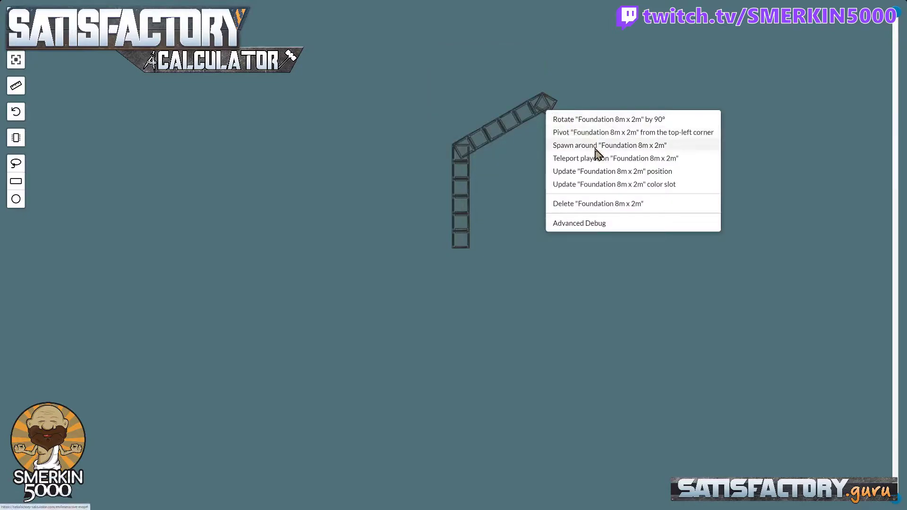
left_click(610, 145)
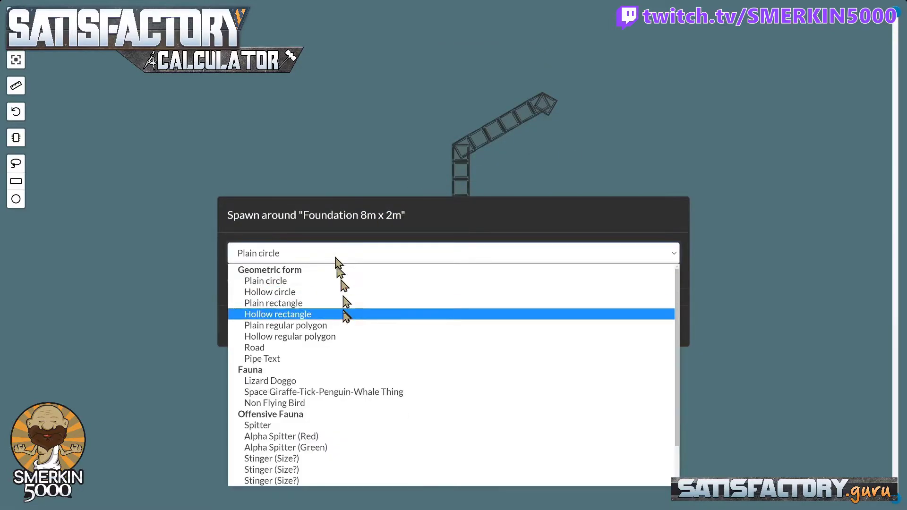
left_click(254, 348)
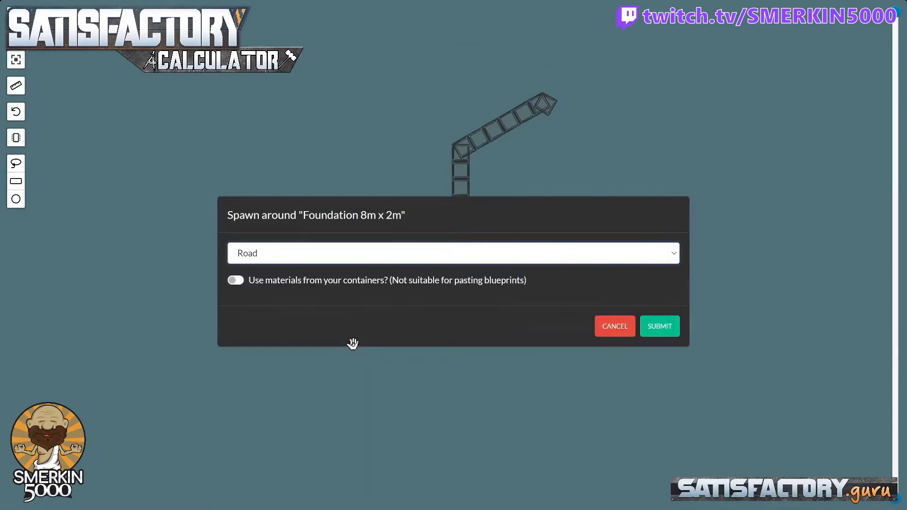
left_click(660, 327)
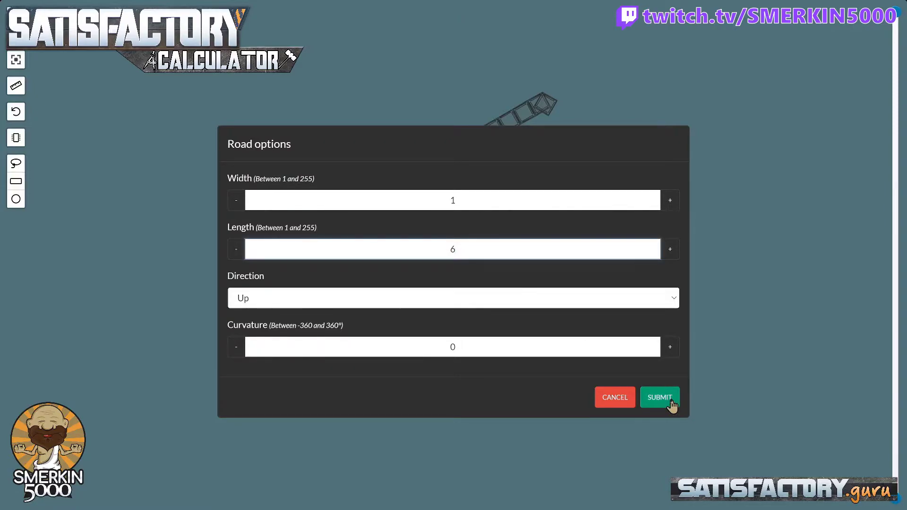
left_click(660, 397)
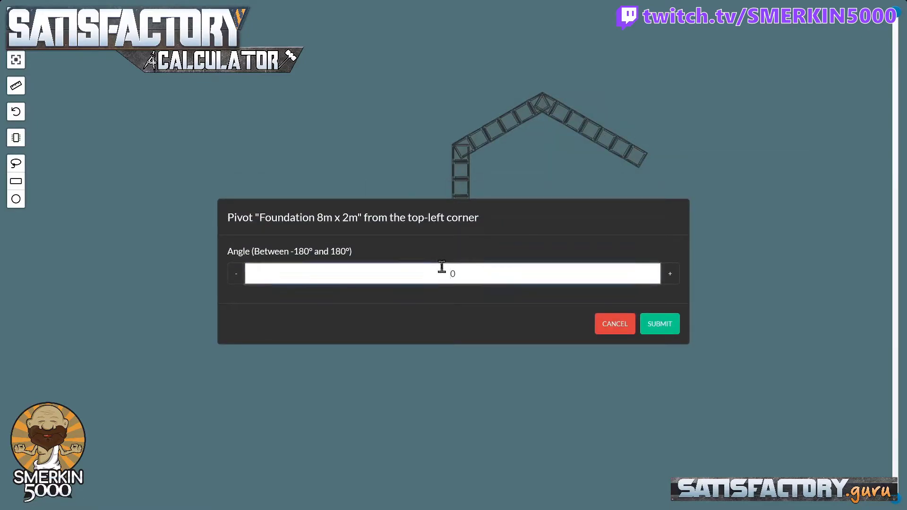
left_click(660, 324)
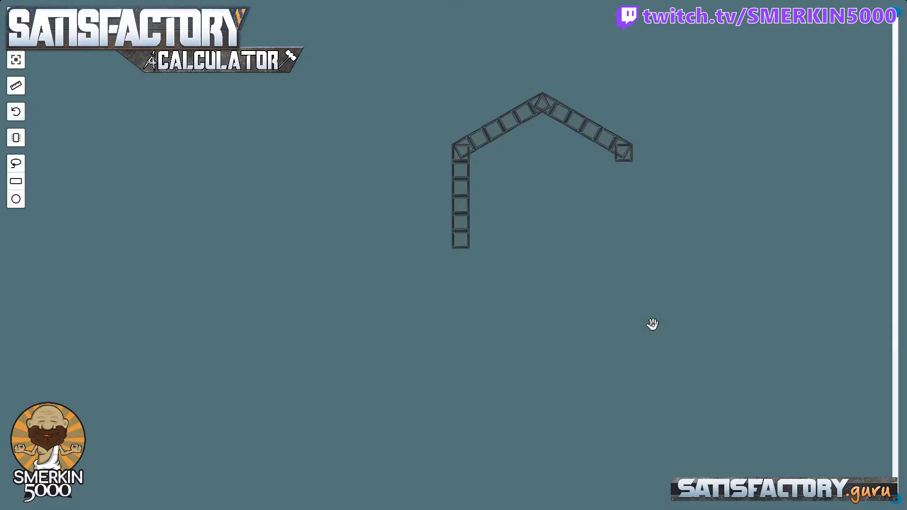
right_click(620, 156)
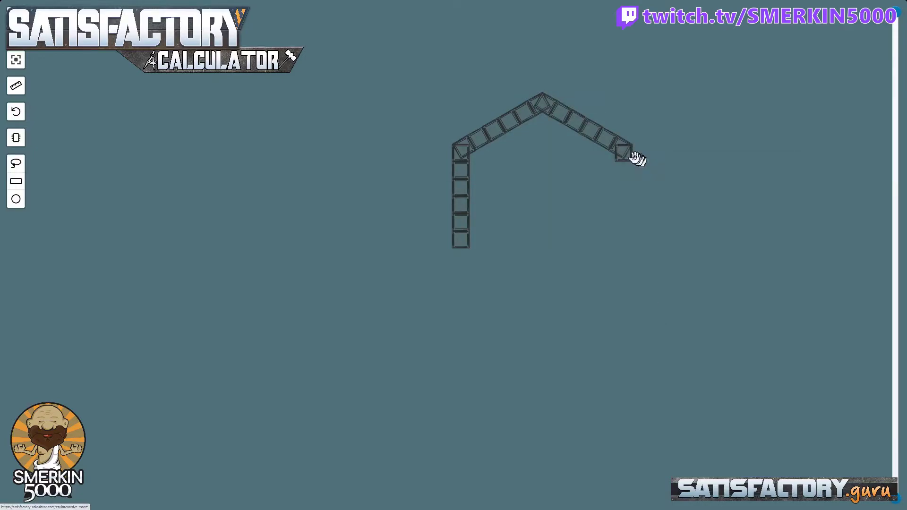
Spawn a six-foundation road descending the hexagon's right side from the roof's end
right_click(624, 156)
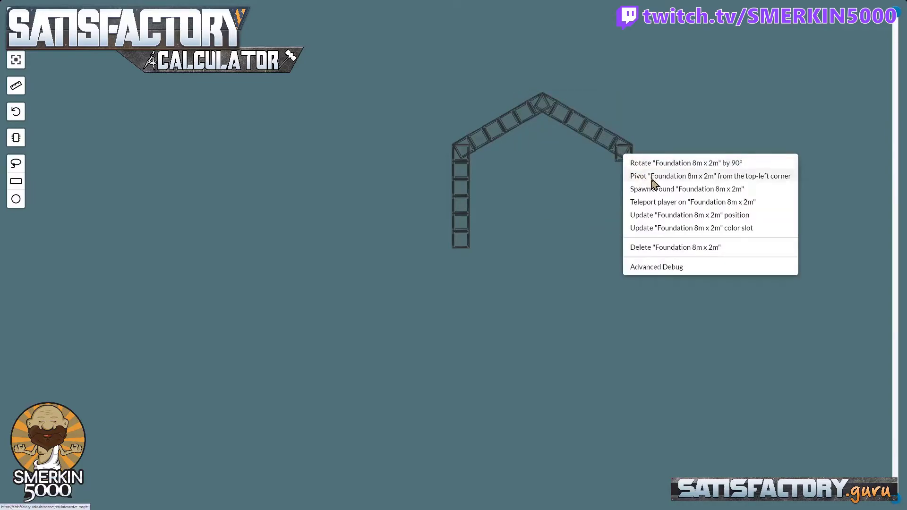
mouse_move(664, 194)
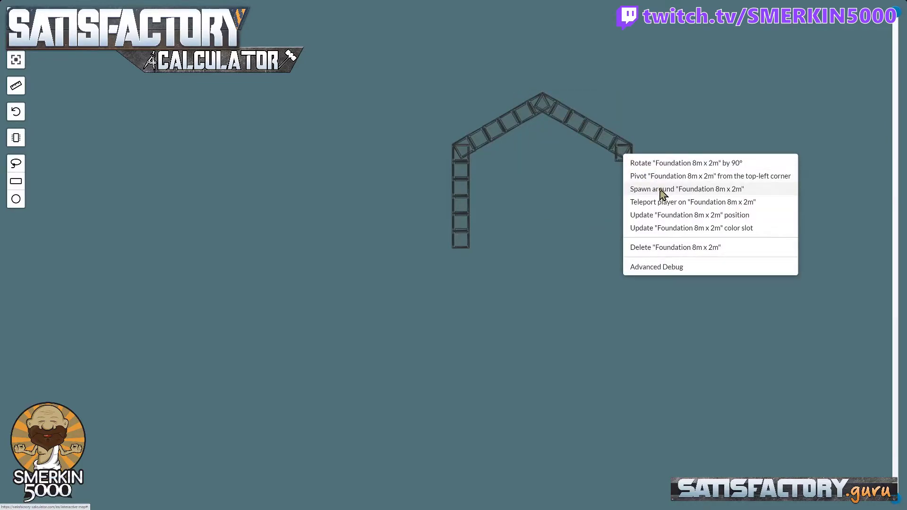
left_click(687, 189)
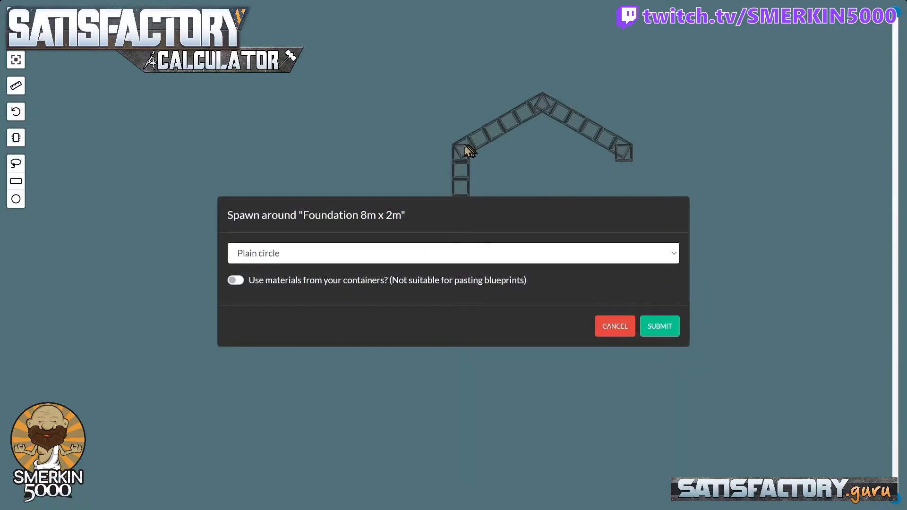
mouse_move(506, 122)
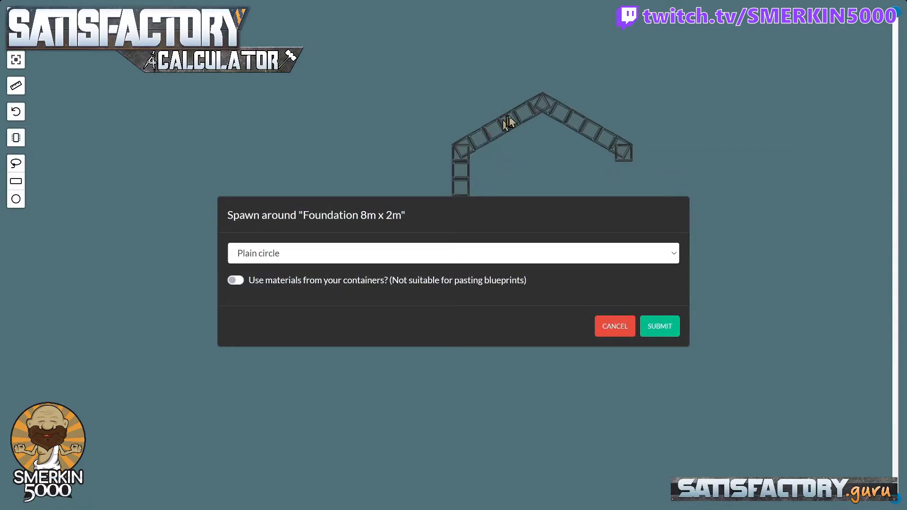
mouse_move(538, 108)
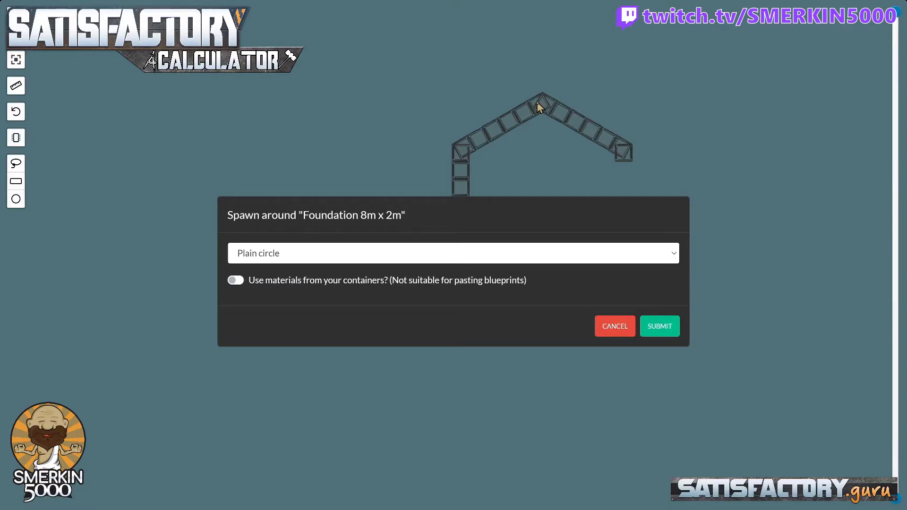
left_click(453, 263)
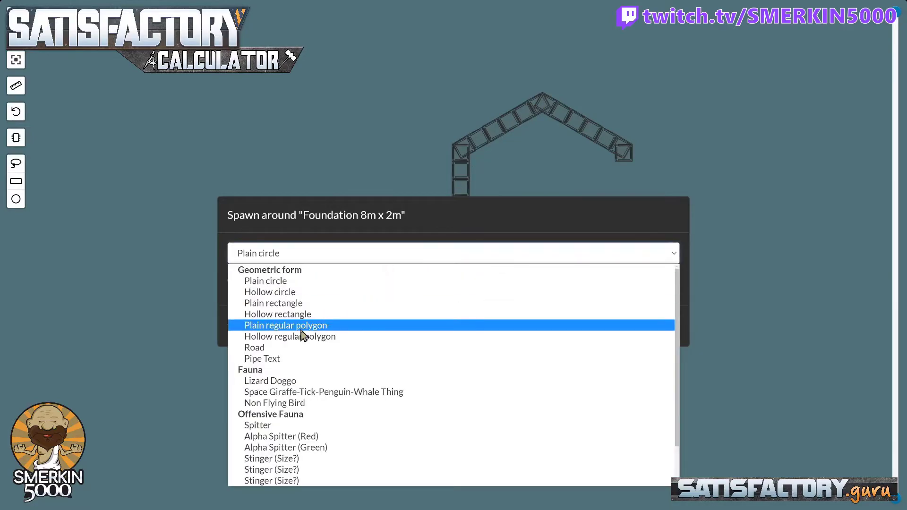
left_click(254, 348)
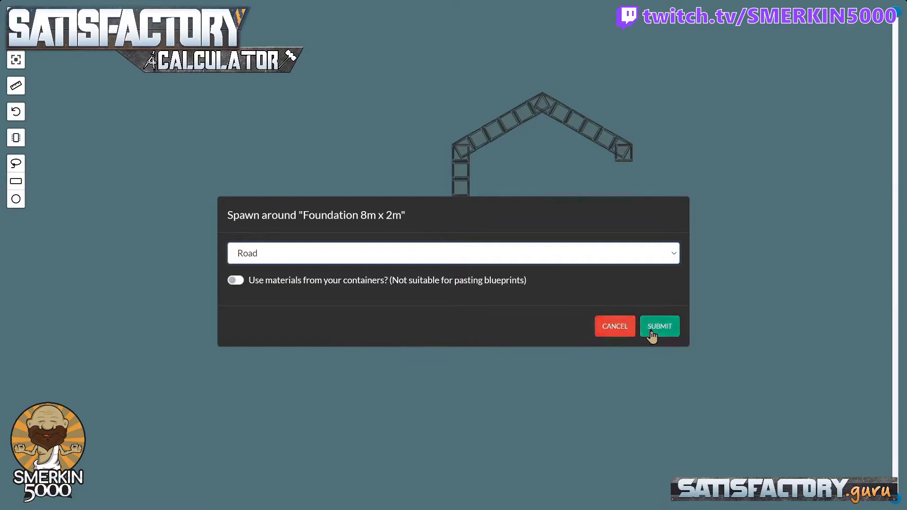
left_click(660, 326)
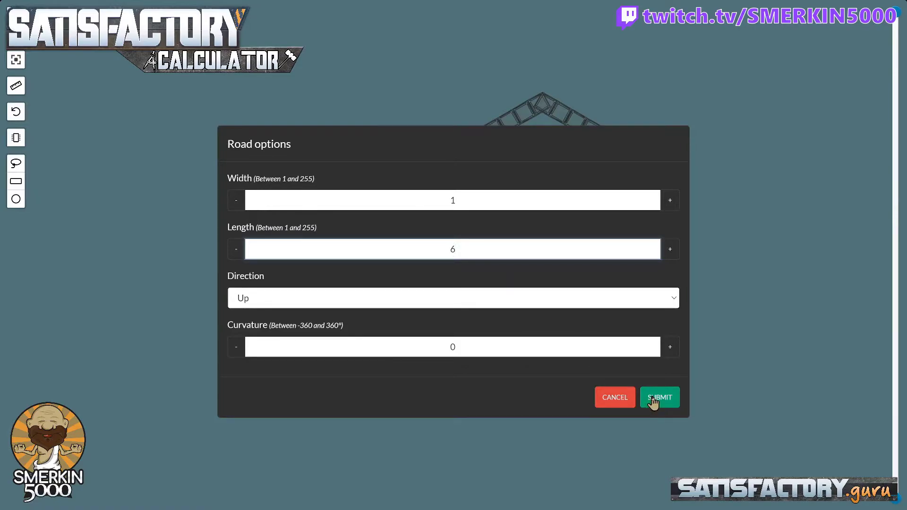
left_click(659, 397)
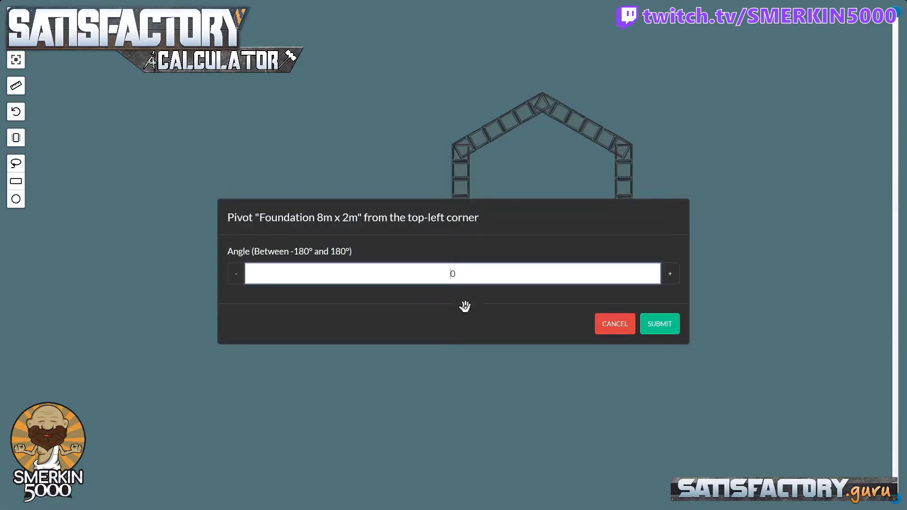
Pivot the right column's bottom foundation 60° from its top-left corner
type("60")
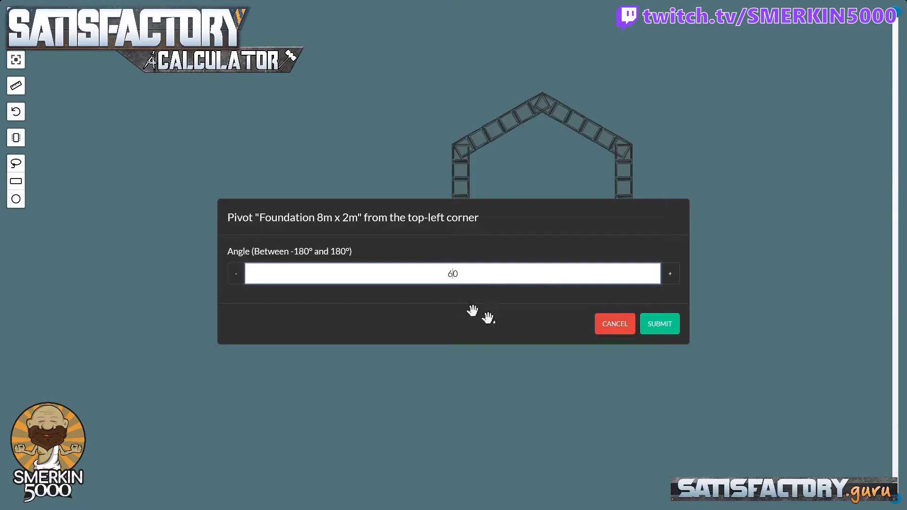
left_click(660, 324)
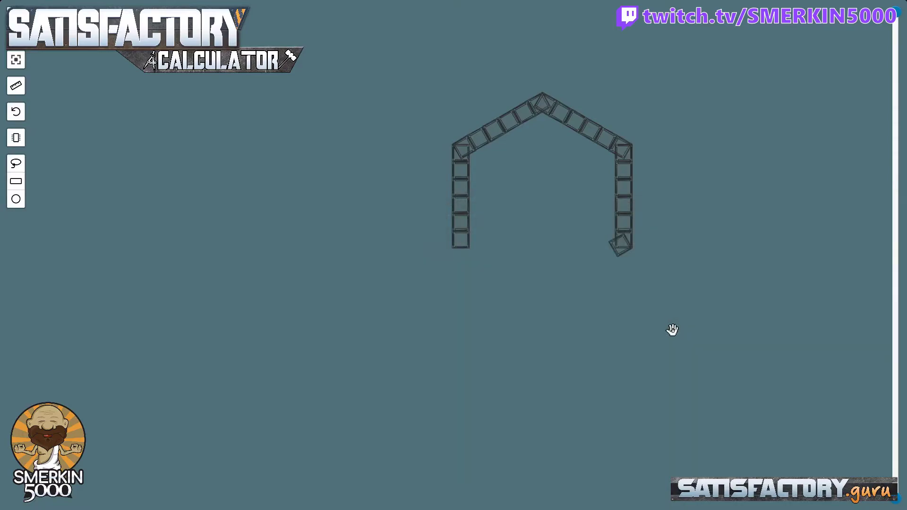
right_click(618, 249)
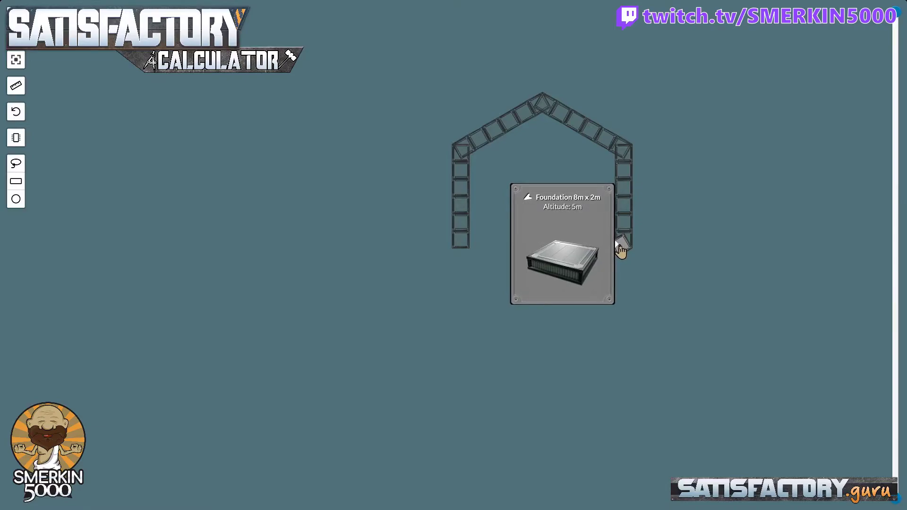
Spawn a six-foundation road angling down-left from the right column's base
right_click(621, 249)
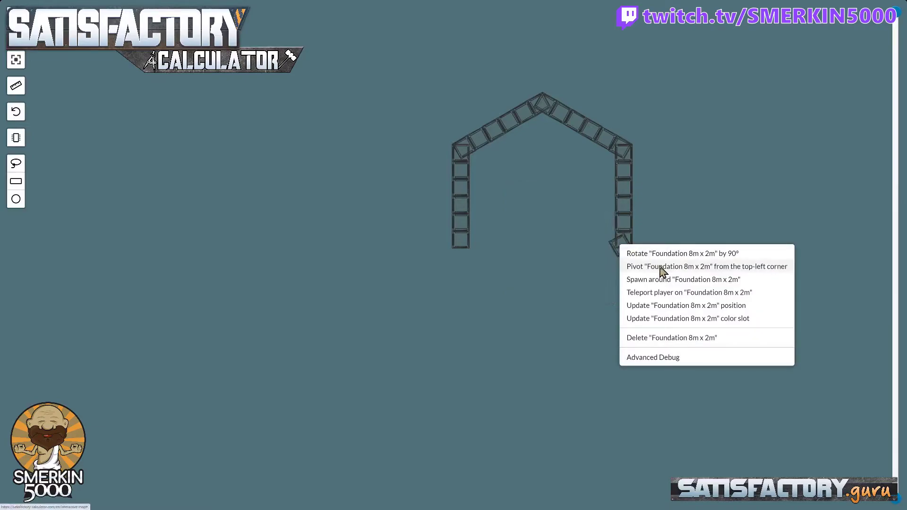
left_click(679, 279)
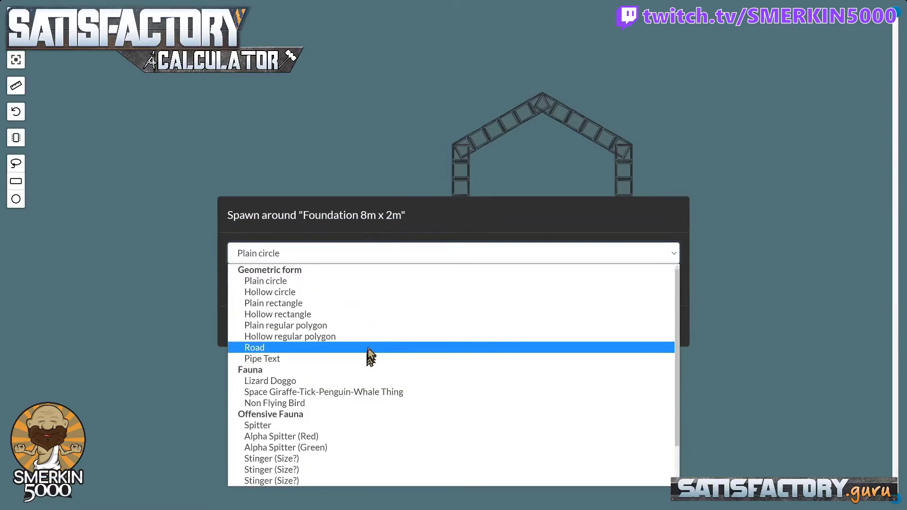
left_click(254, 348)
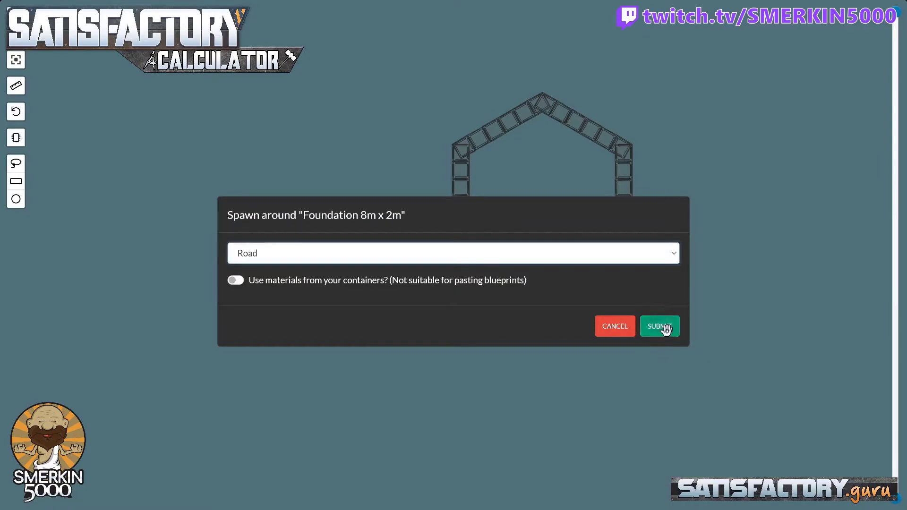
left_click(660, 326)
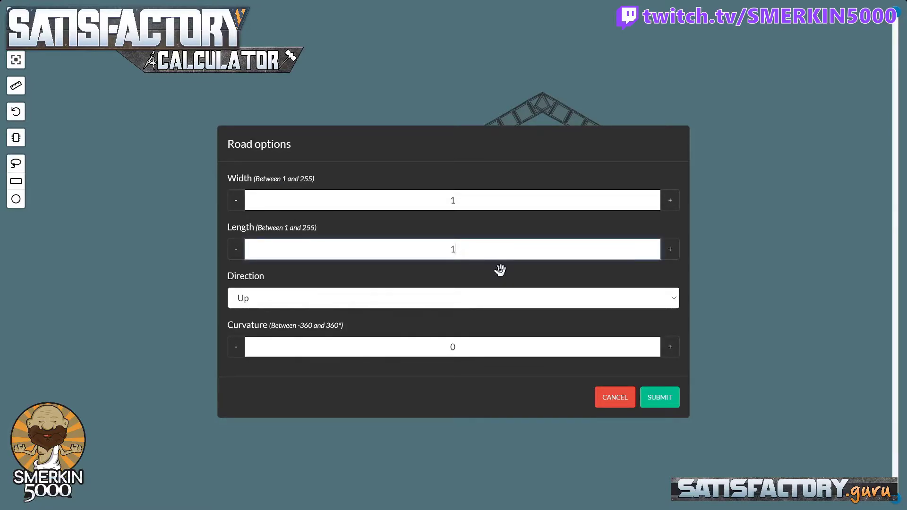
type("6")
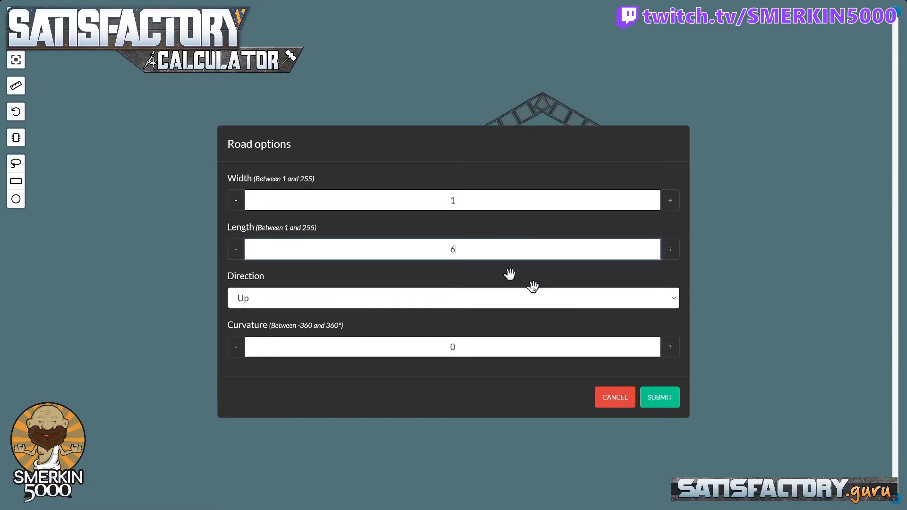
left_click(660, 397)
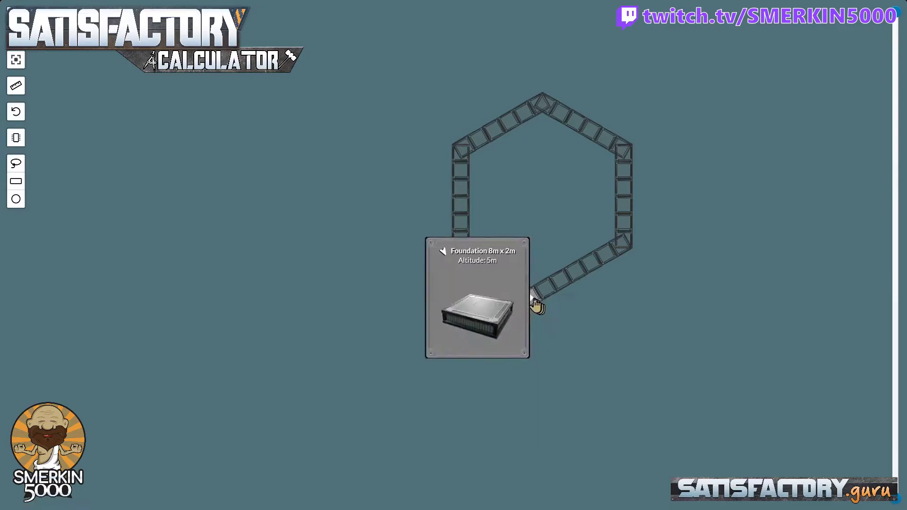
Spawn a five-foundation road closing the hexagon's lower-left gap into a loop
right_click(537, 306)
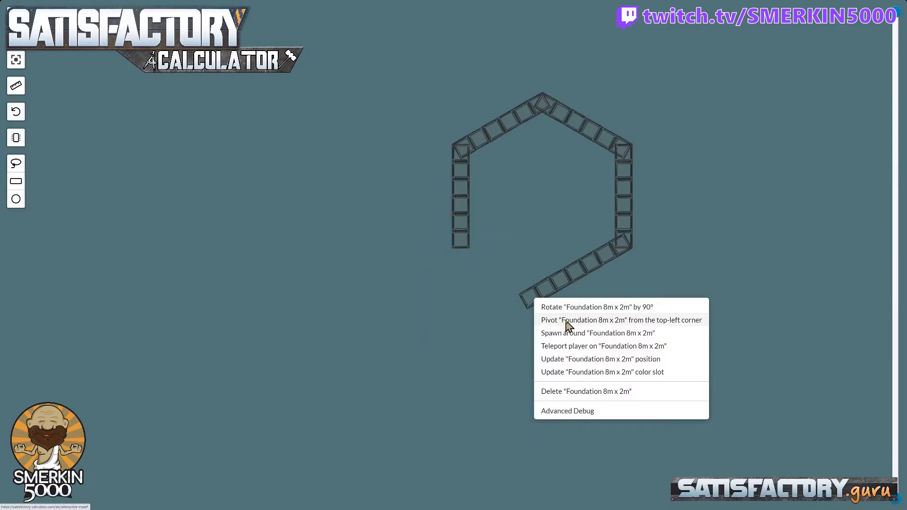
left_click(621, 319)
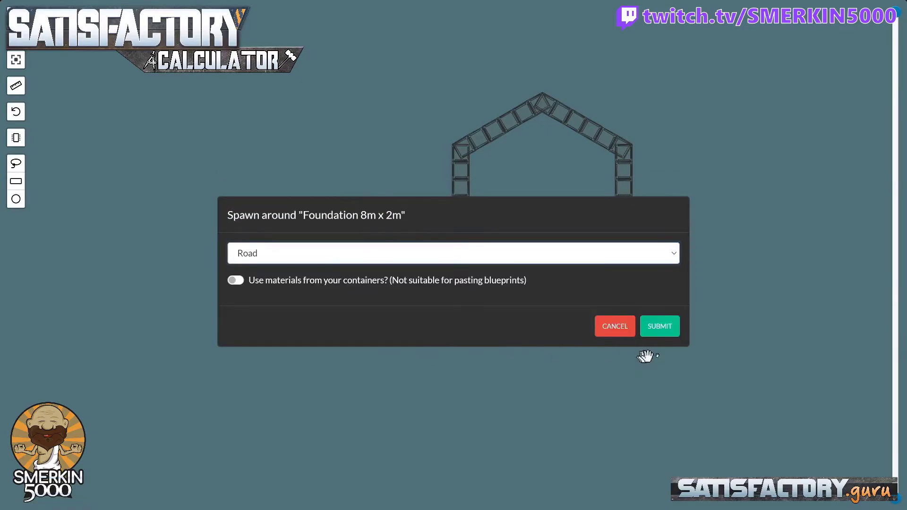
left_click(660, 326)
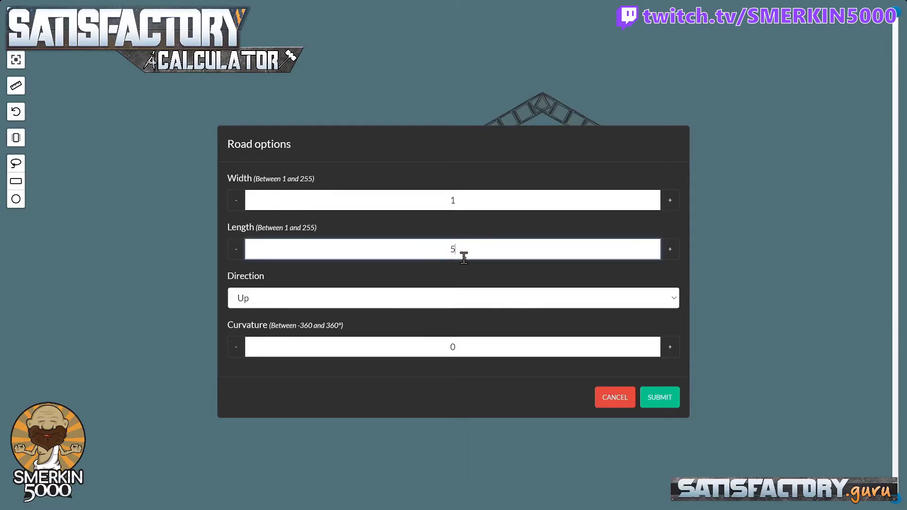
left_click(660, 397)
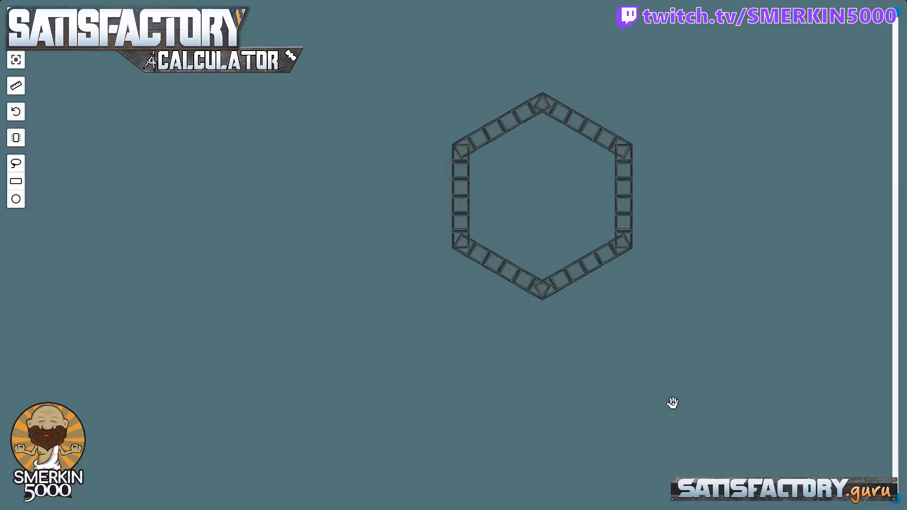
mouse_move(590, 331)
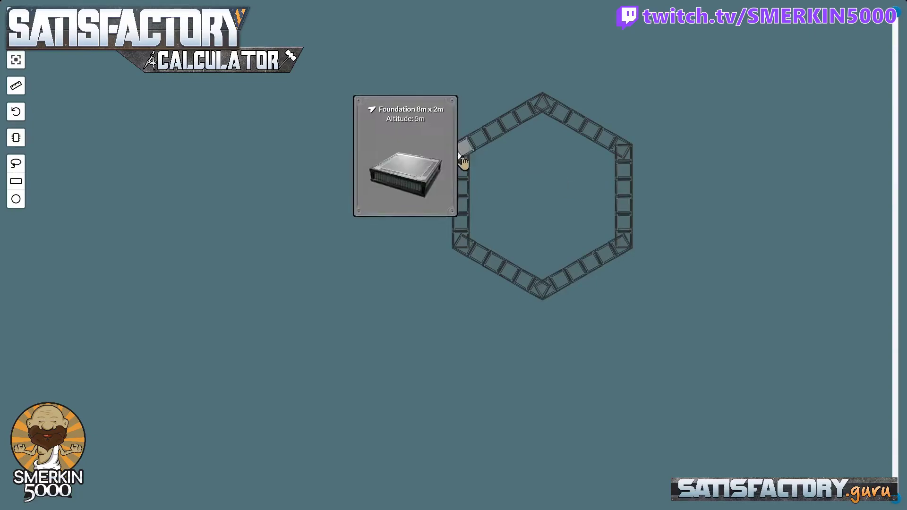
Start a spawn around the hexagon's upper-left corner foundation
right_click(459, 160)
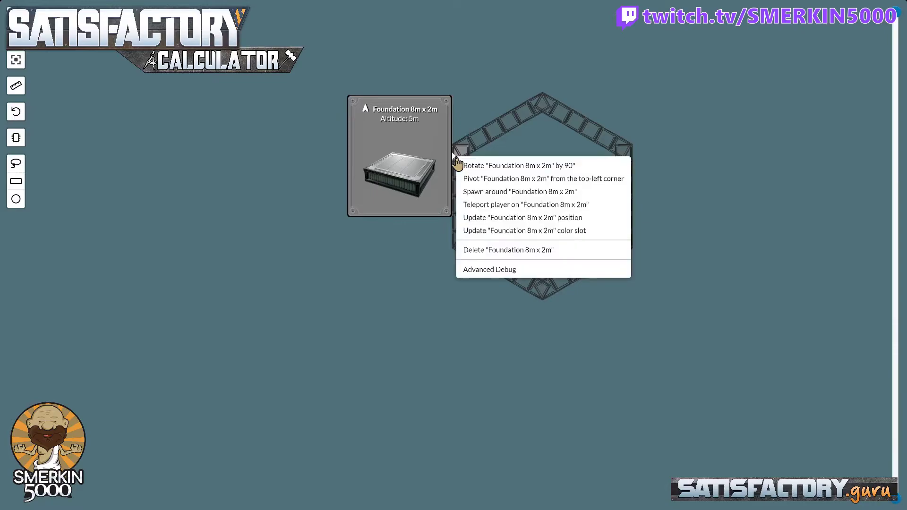
left_click(520, 191)
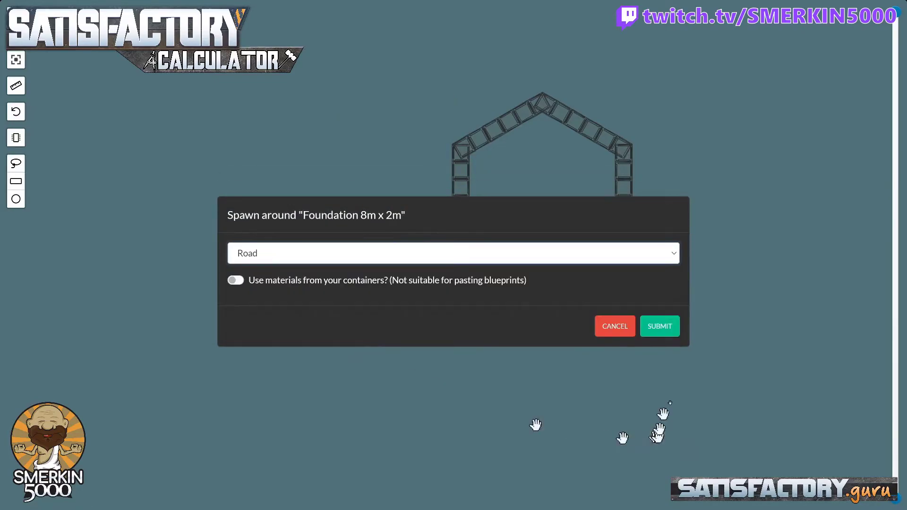
Spawn a road of Width 1 and Length 1 at the hexagon's upper-left corner
left_click(660, 326)
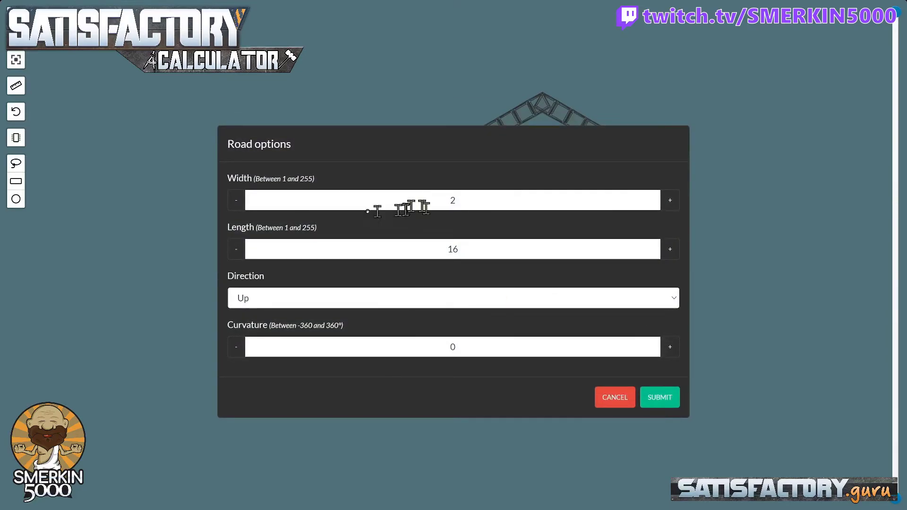
left_click(237, 200)
type("1")
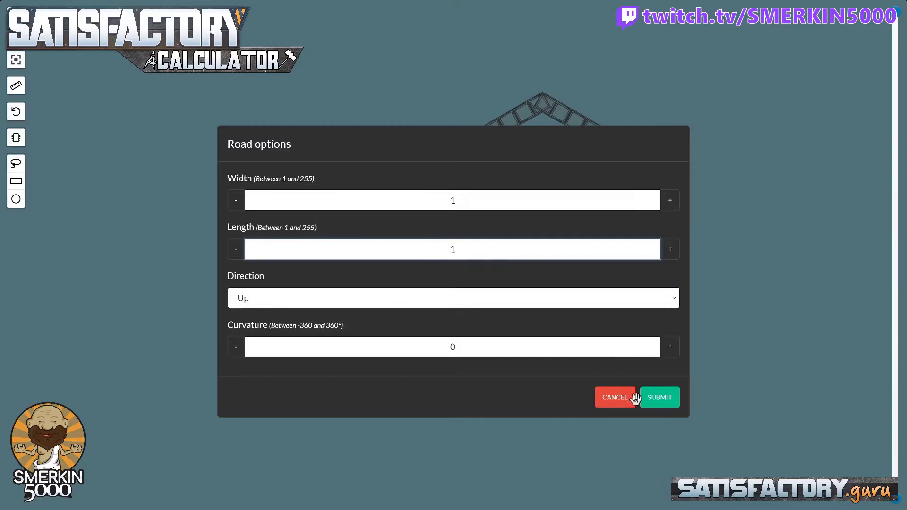
left_click(660, 397)
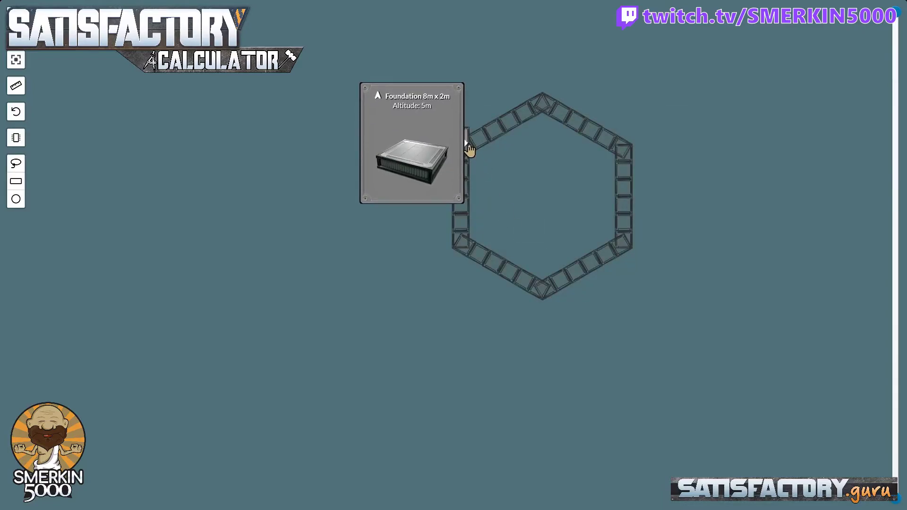
Pivot the new single foundation 60° from its top-left corner
right_click(466, 142)
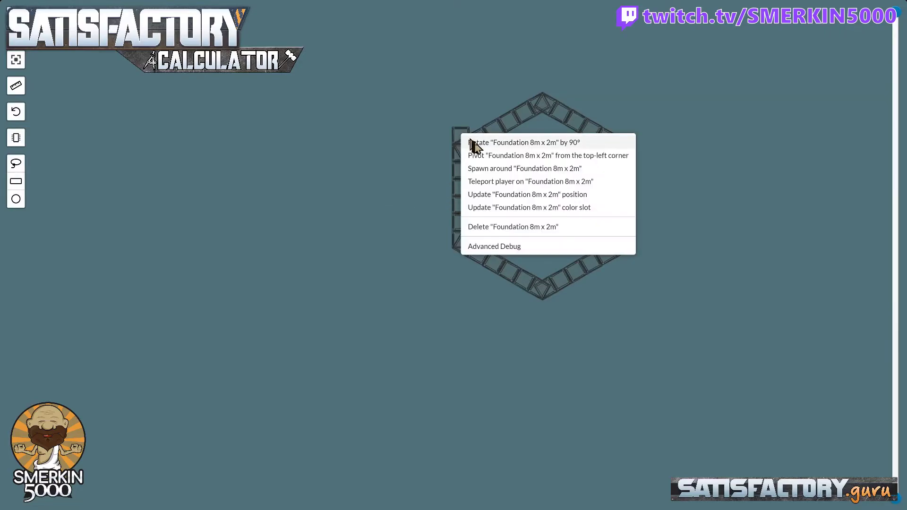
mouse_move(465, 142)
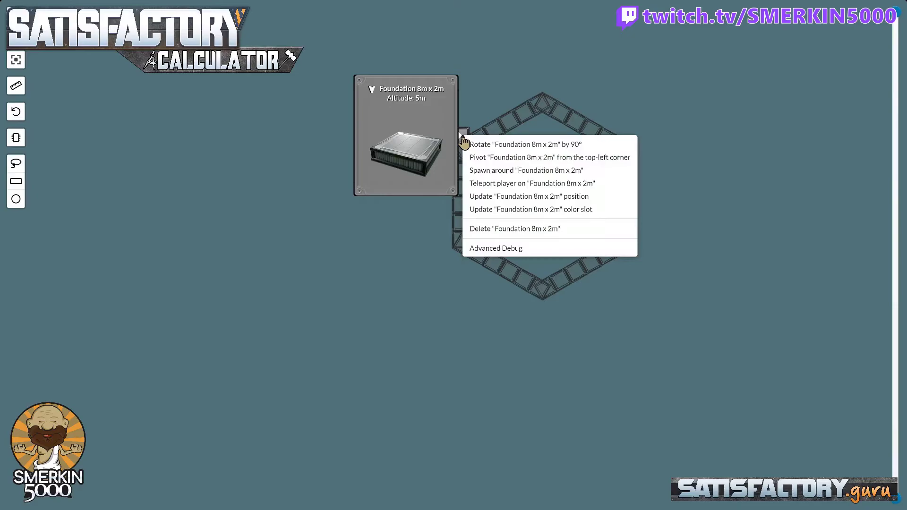
left_click(550, 157)
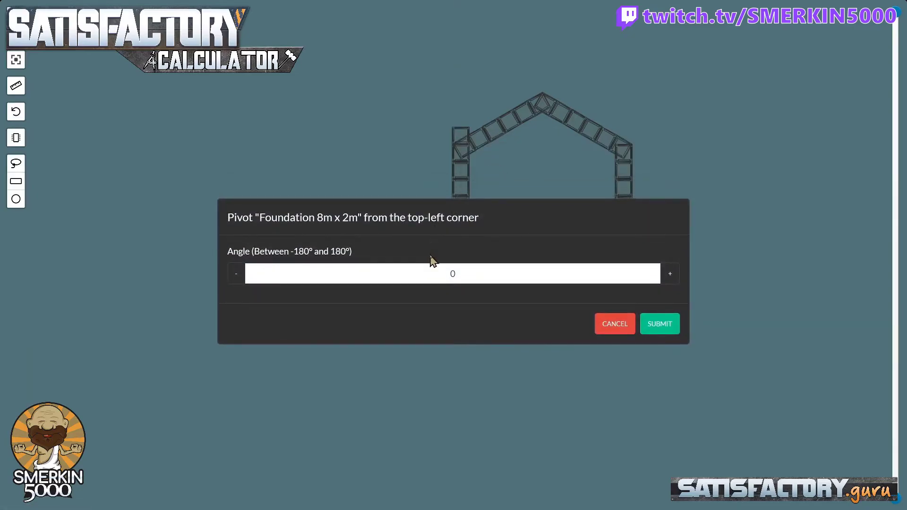
type("60")
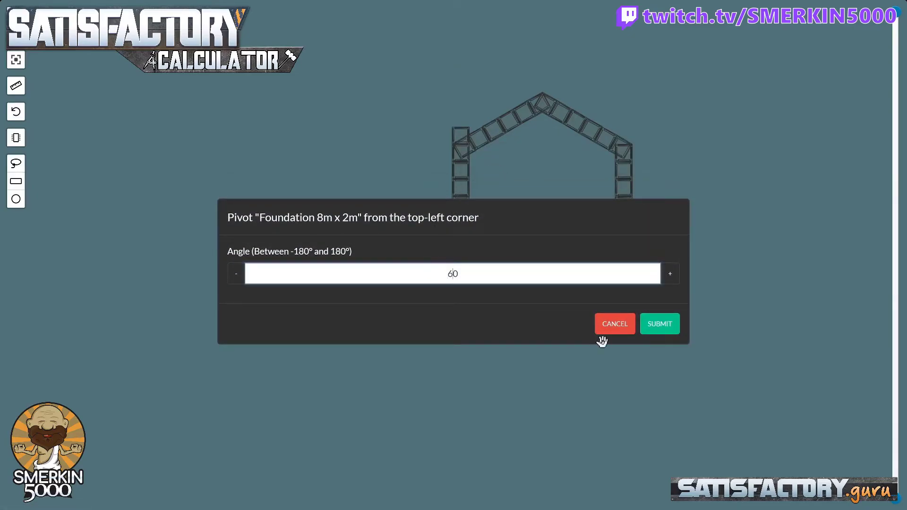
left_click(660, 323)
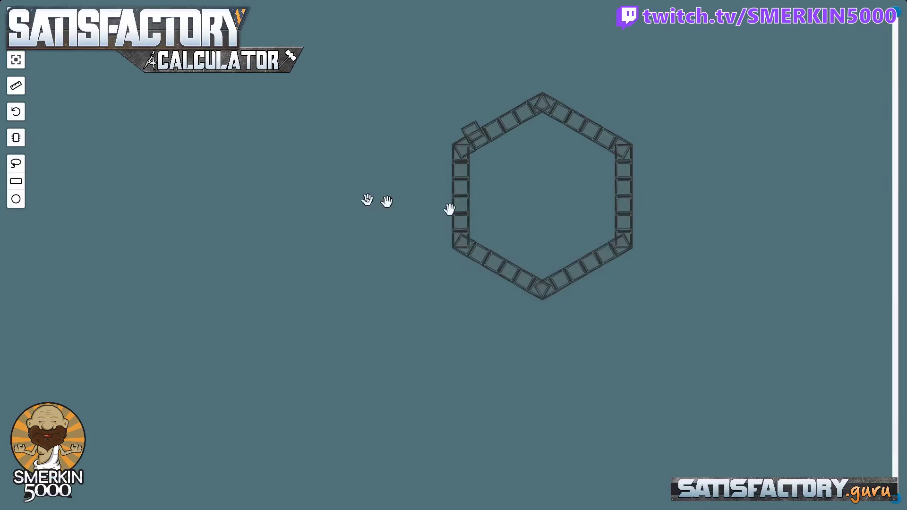
mouse_move(480, 152)
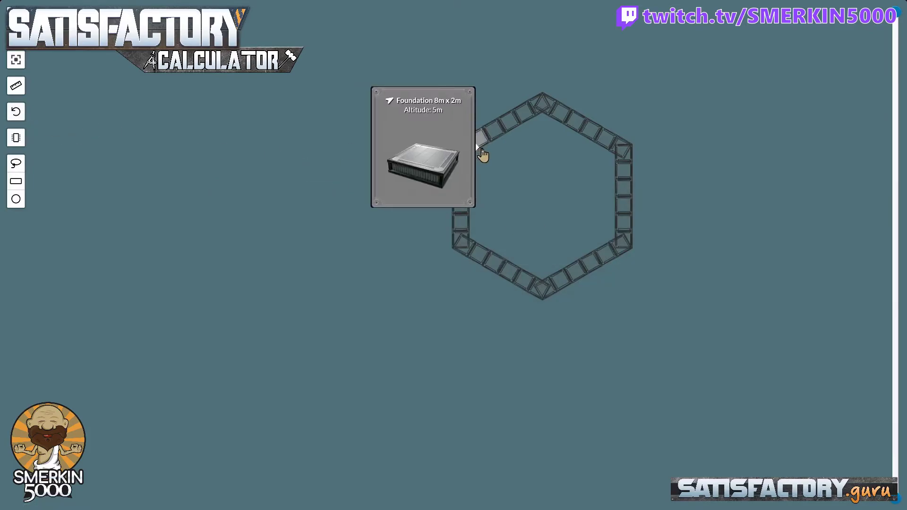
Pivot the angled corner foundation −60° from its top-left corner
right_click(478, 147)
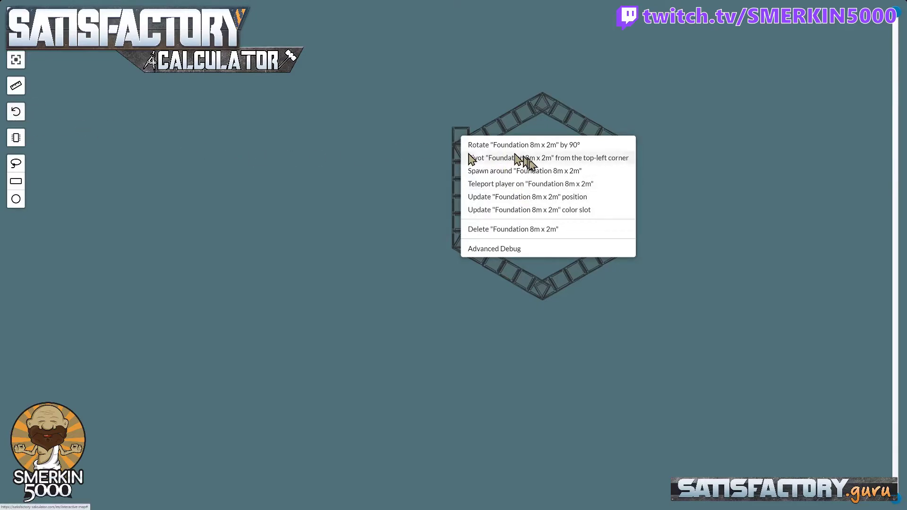
left_click(549, 158)
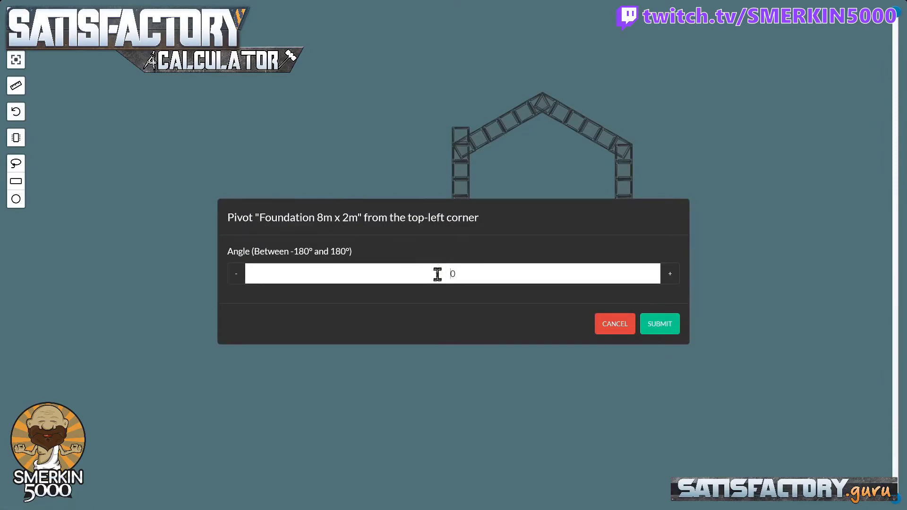
type("-60")
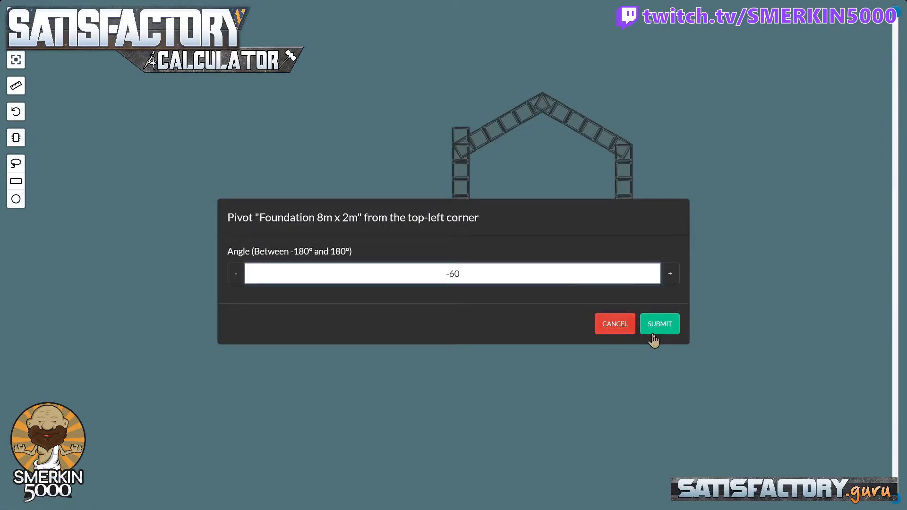
left_click(659, 323)
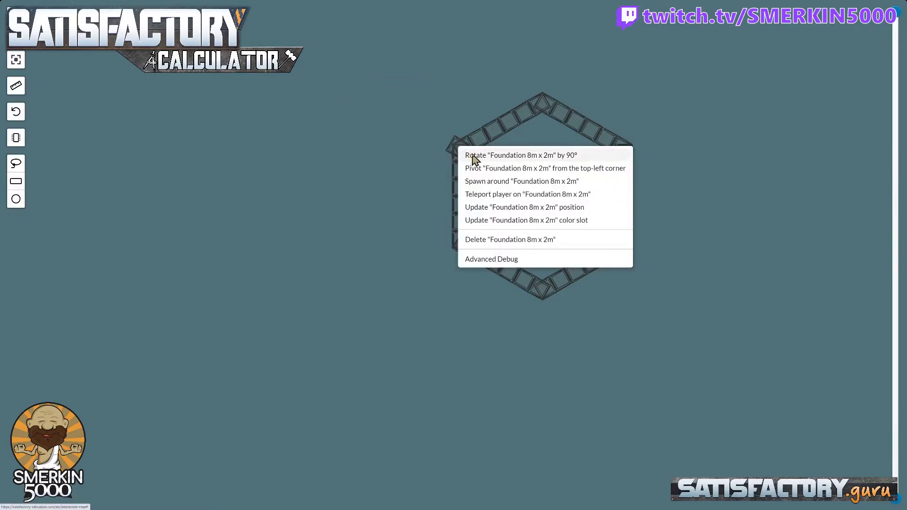
Spawn around the corner piece a road of Width 1 and Length 6 heading diagonally up-left
left_click(523, 155)
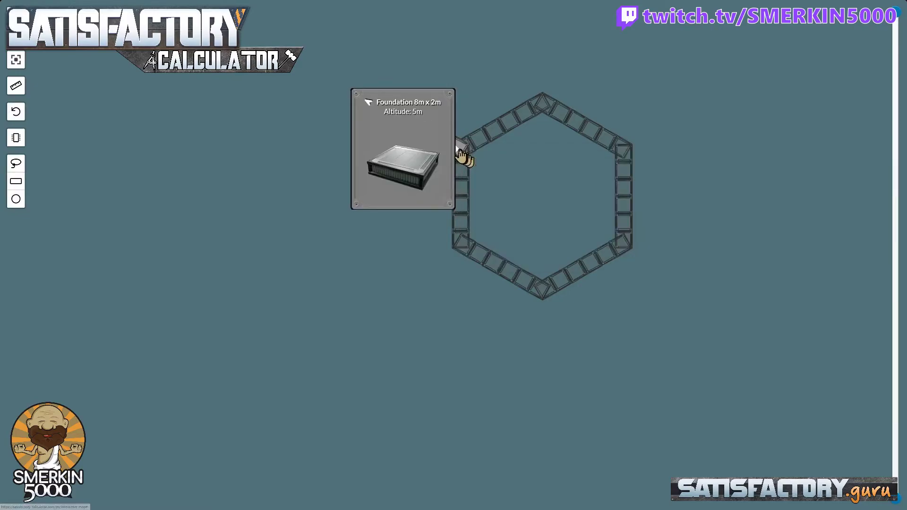
left_click(465, 159)
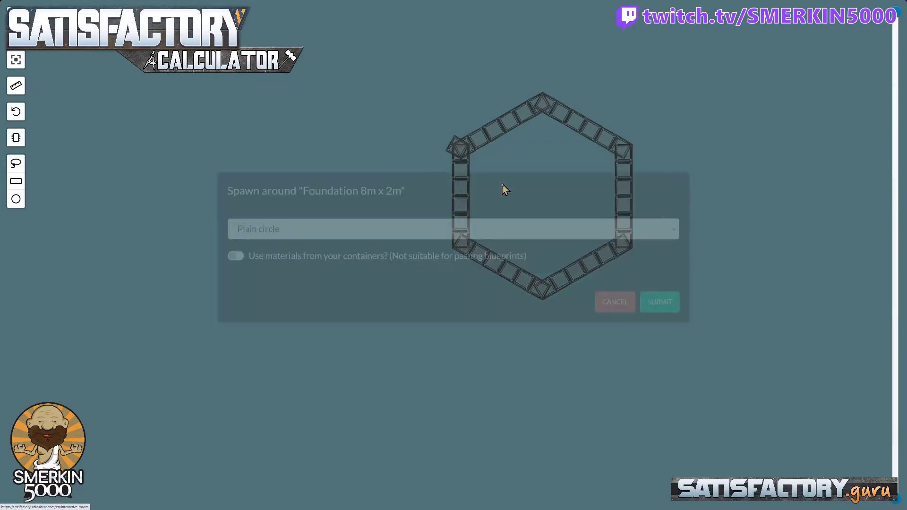
left_click(453, 227)
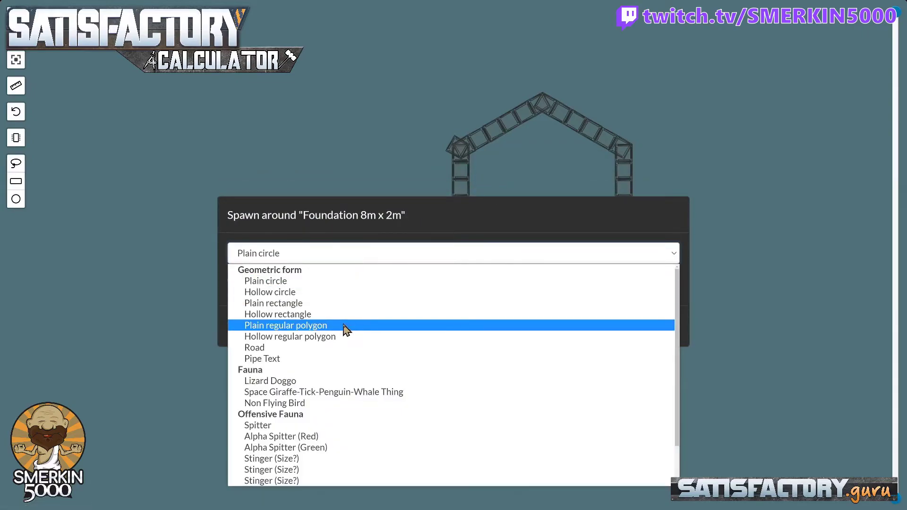
left_click(255, 348)
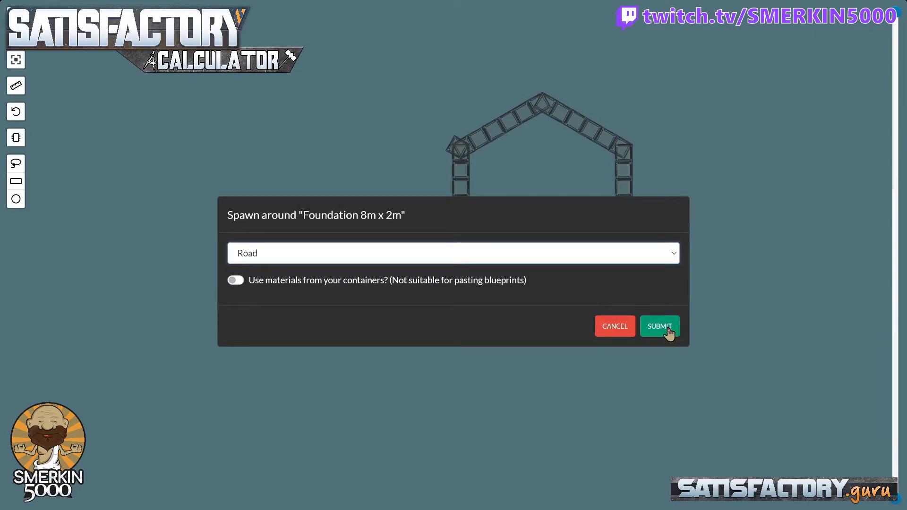
left_click(660, 326)
type("6")
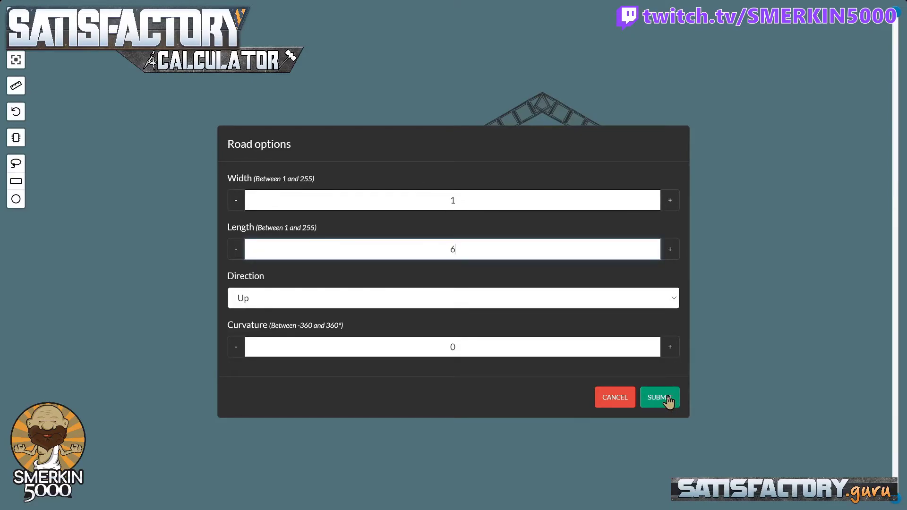
left_click(660, 397)
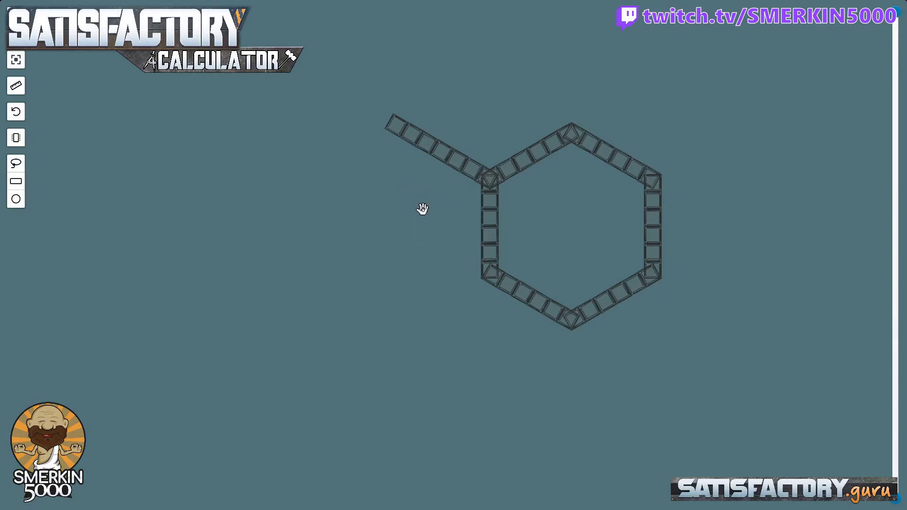
Spawn around a hexagon piece another road, configured with Width 2 and Length 16
left_click_drag(422, 208, 395, 279)
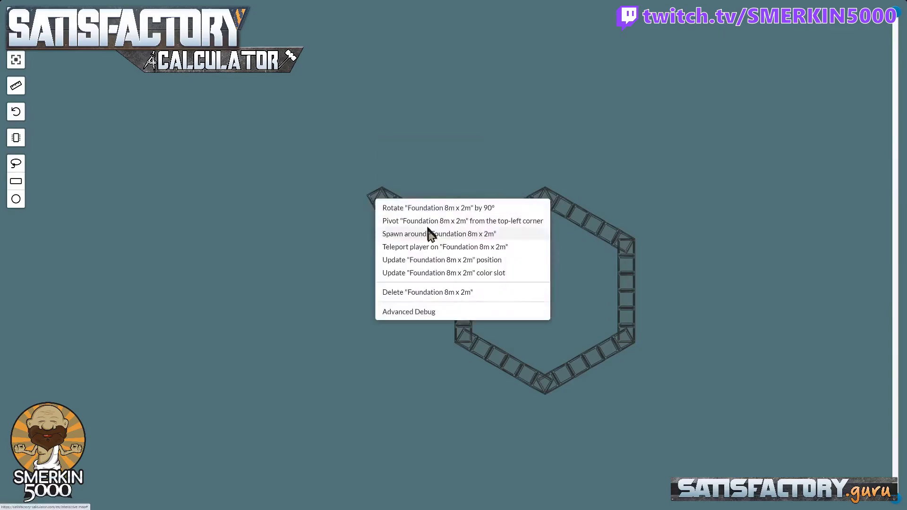
left_click(439, 234)
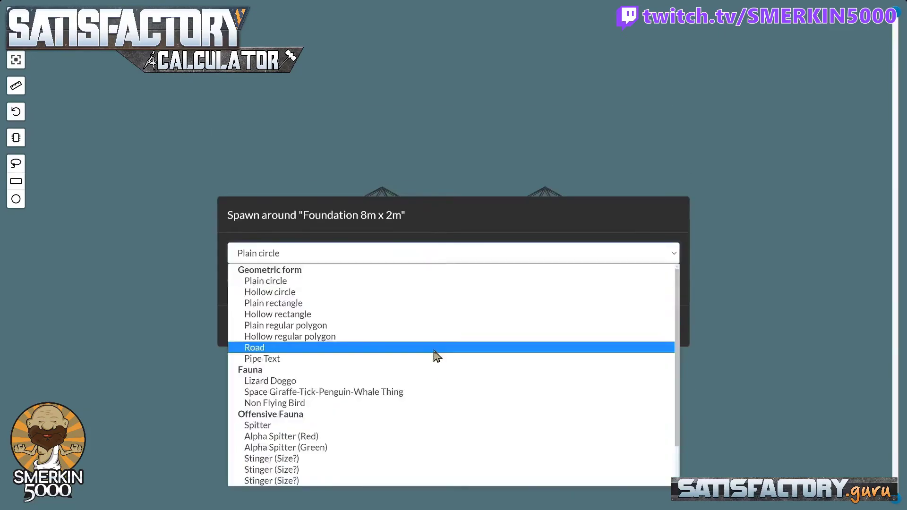
left_click(254, 347)
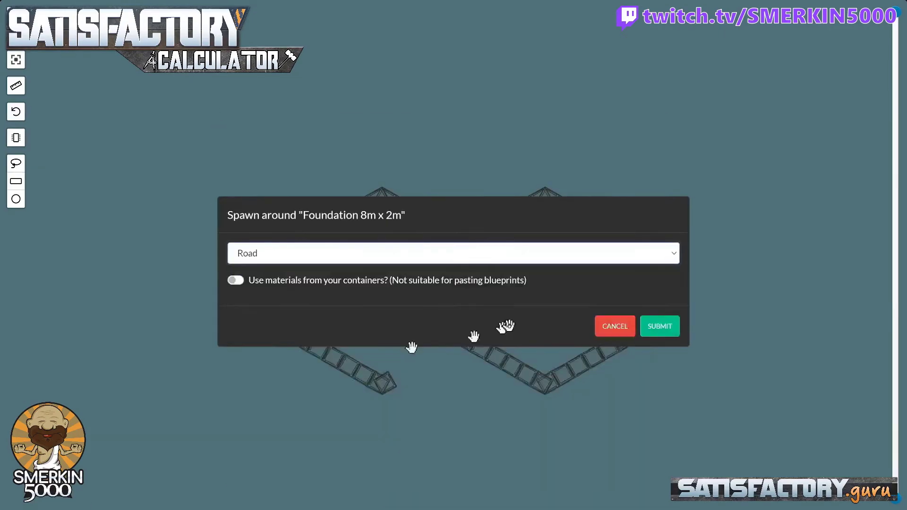
left_click(660, 326)
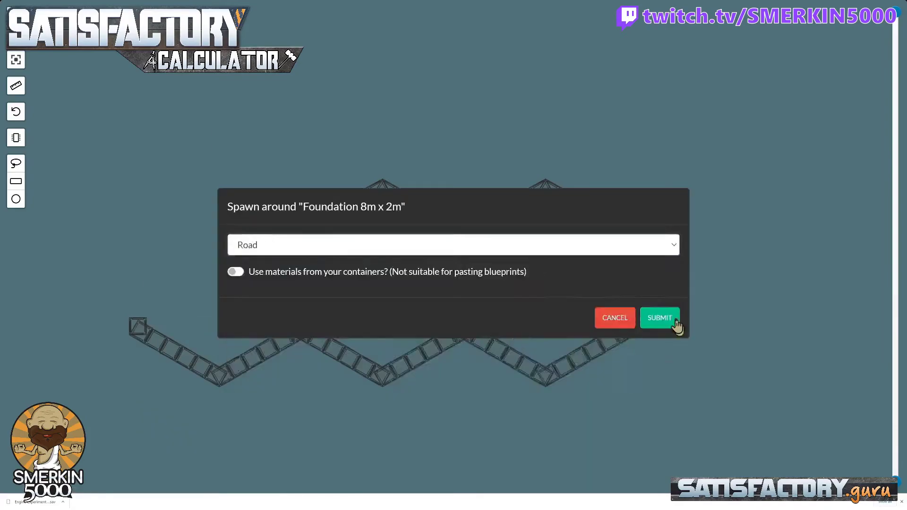
left_click(660, 317)
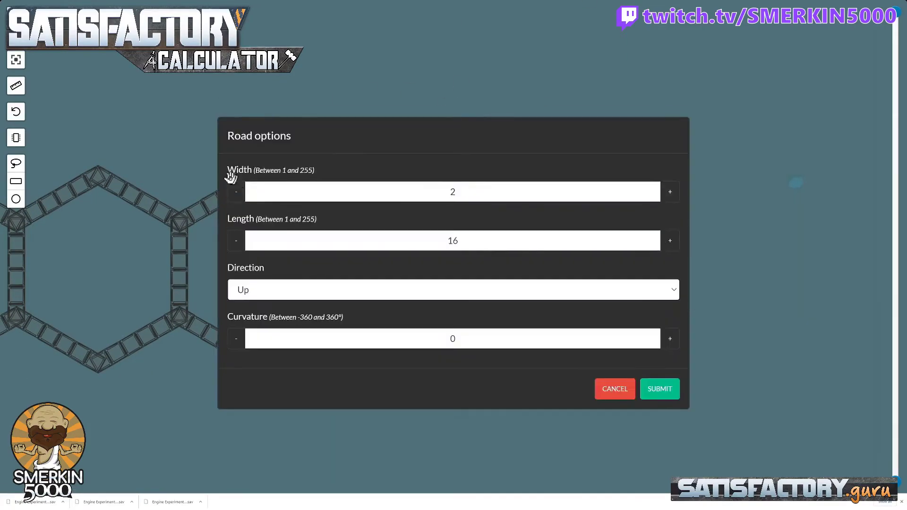
mouse_move(242, 206)
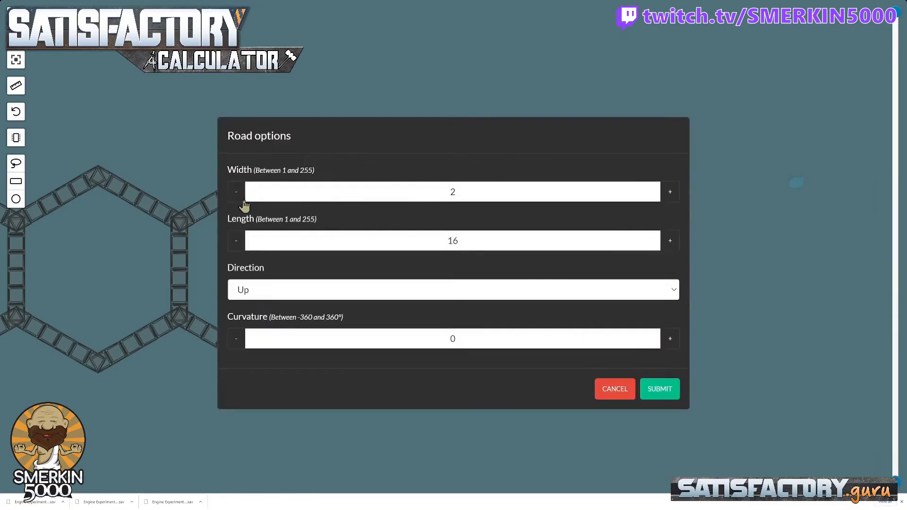
Spawn the 2×16 road and pivot its end piece 60° twice from the top-left corner
left_click(660, 390)
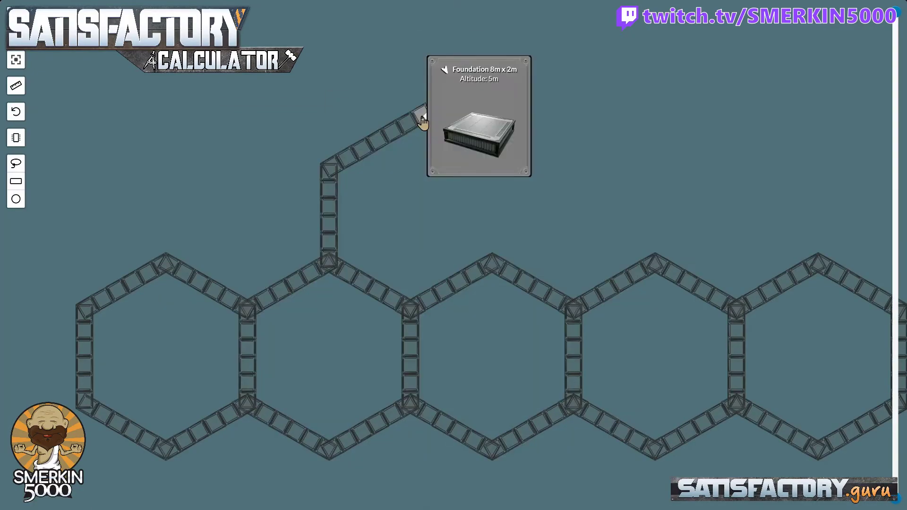
right_click(420, 118)
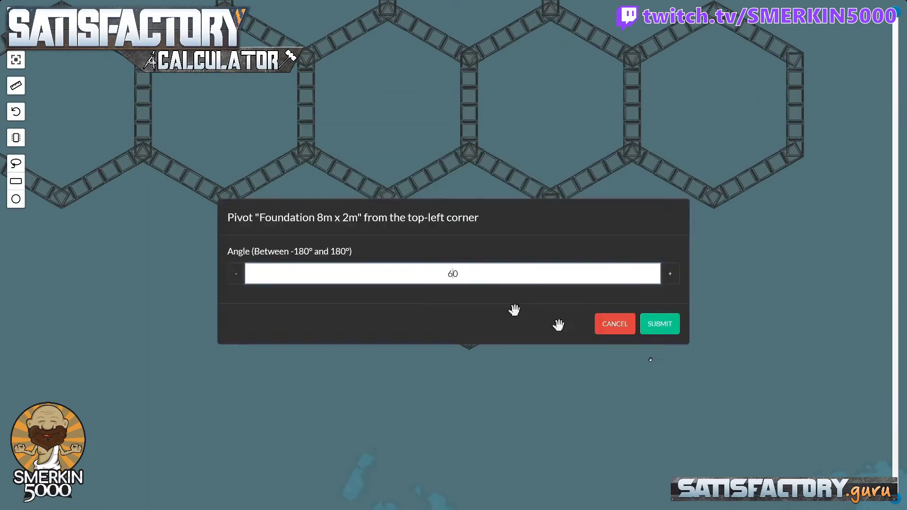
left_click(660, 323)
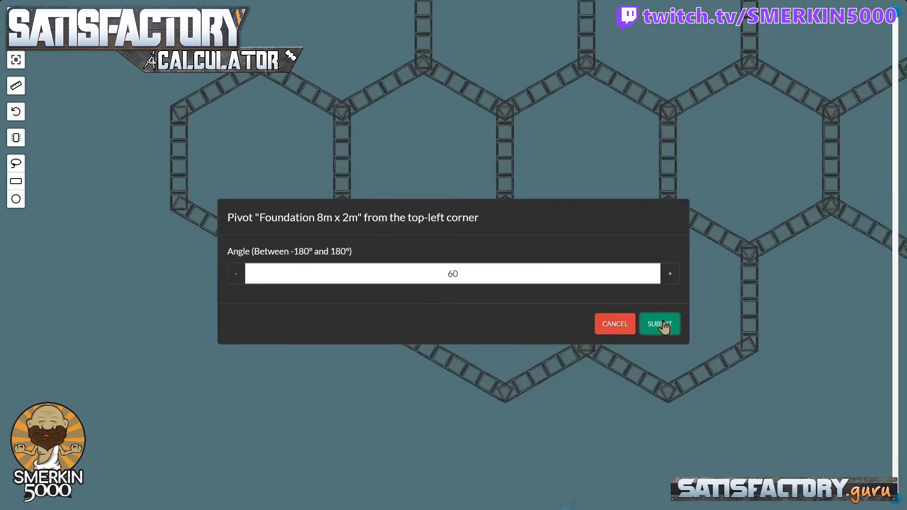
left_click(660, 323)
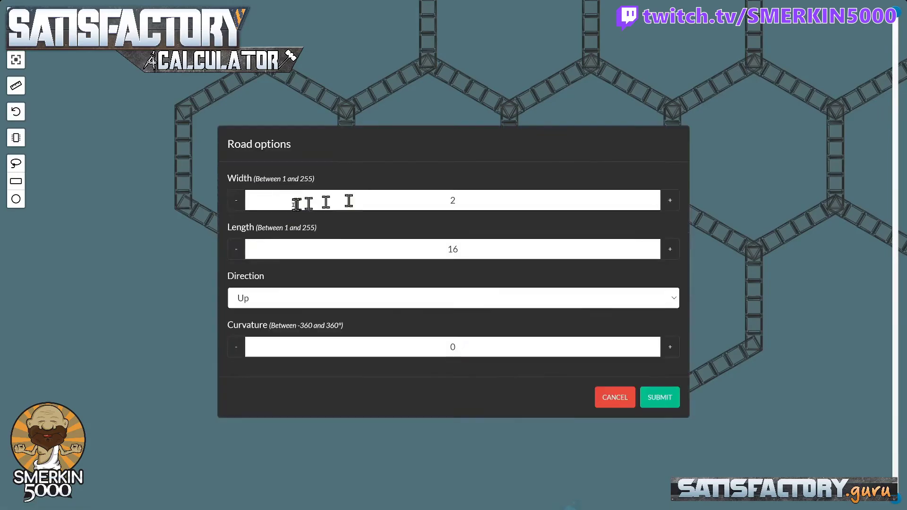
Spawn a further road with Width 1 to join the next row of hexagons
left_click(236, 200)
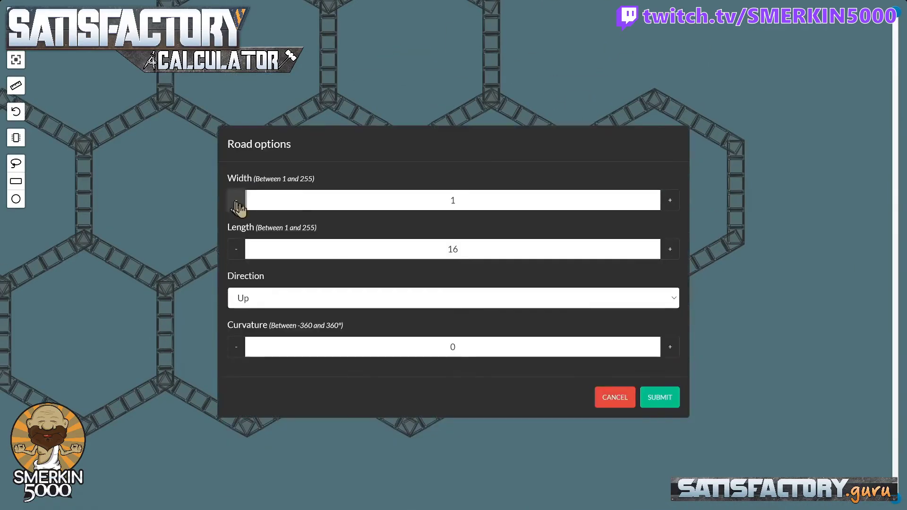
left_click(660, 397)
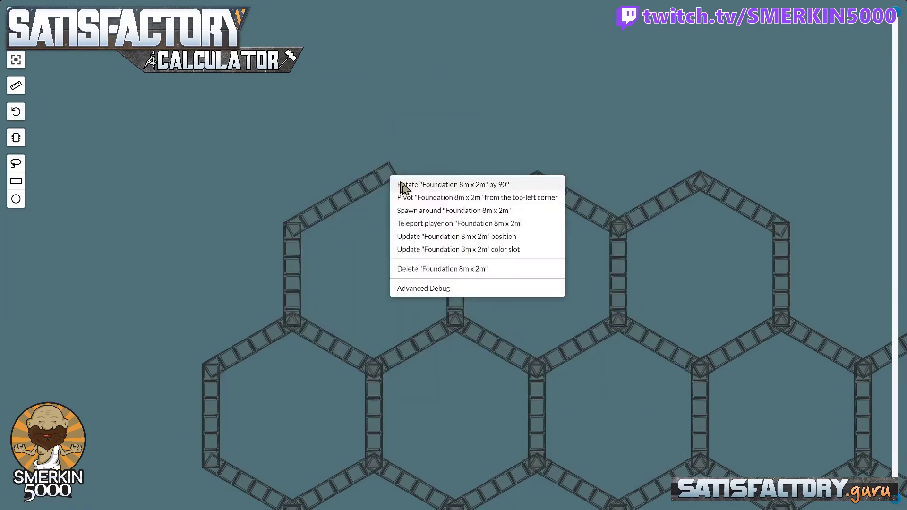
Rotate a lower-corner foundation by 90° and continue from the dangling road piece
left_click(453, 210)
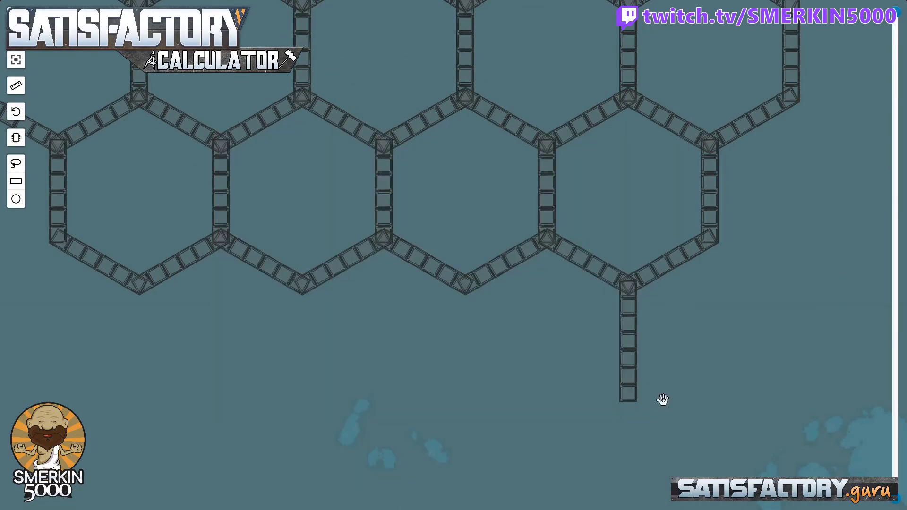
right_click(660, 397)
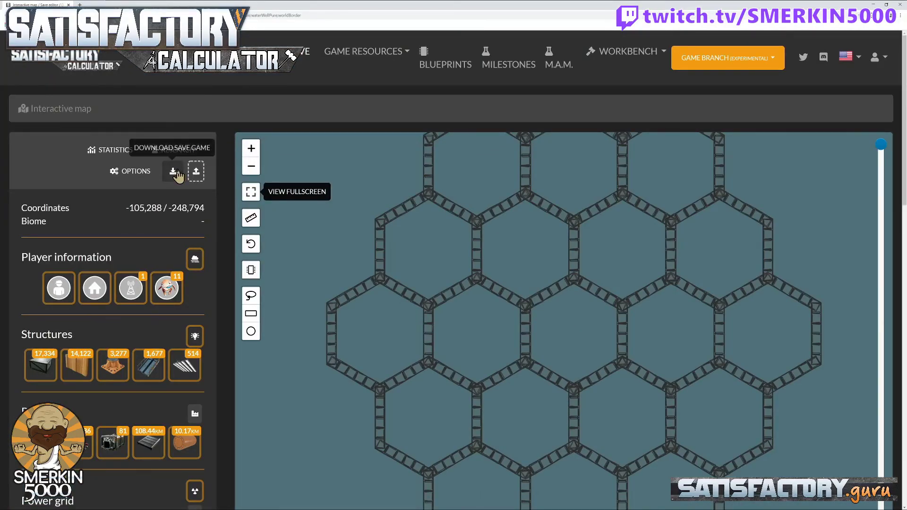
Download the edited save game, confirming Save Changes to a new file
left_click(172, 172)
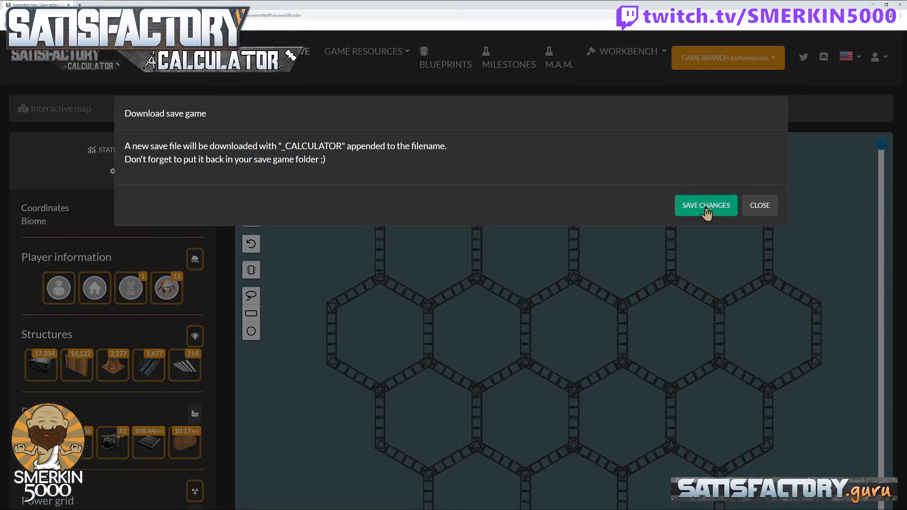
left_click(706, 206)
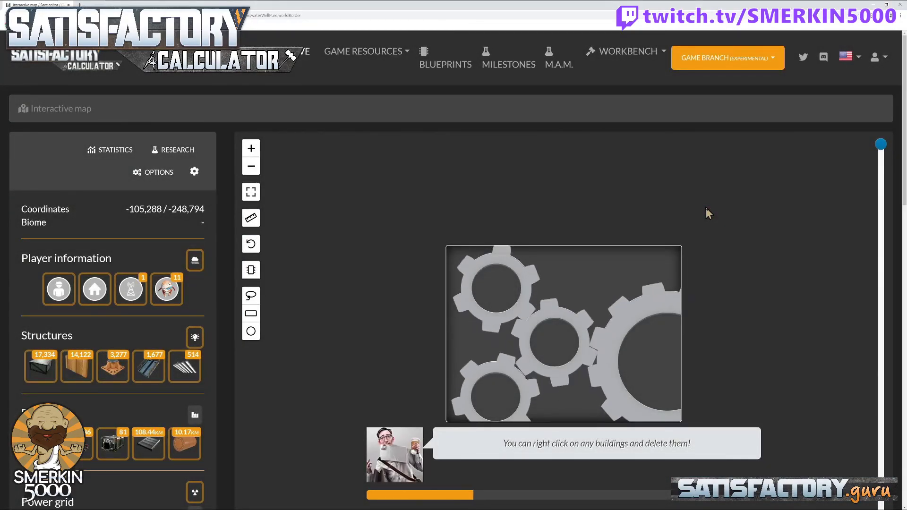